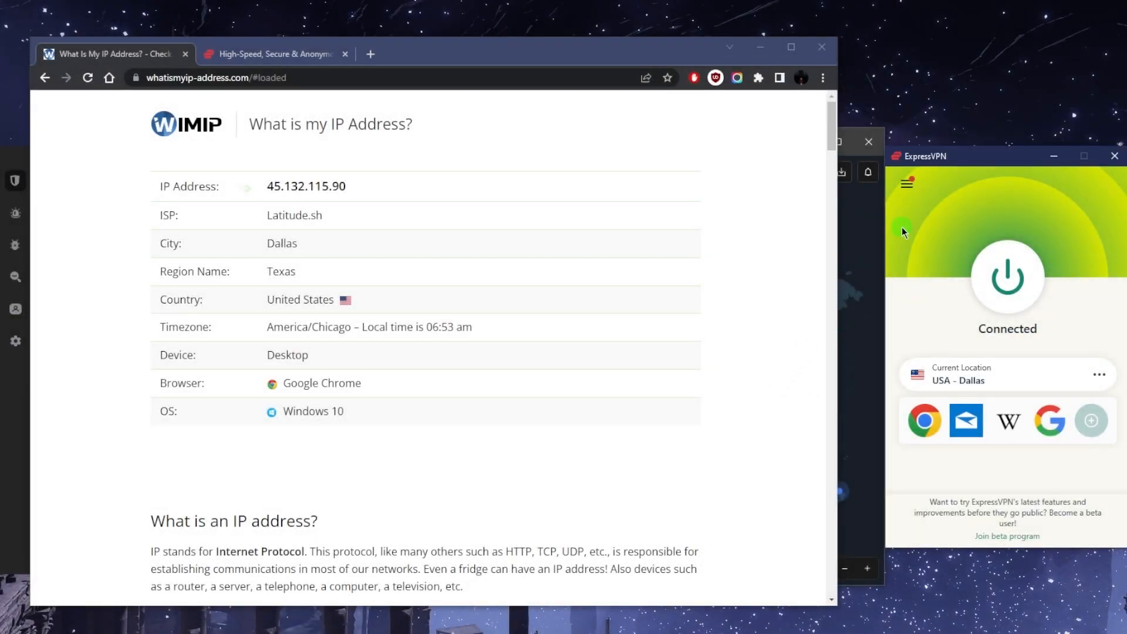
mouse_move(914, 254)
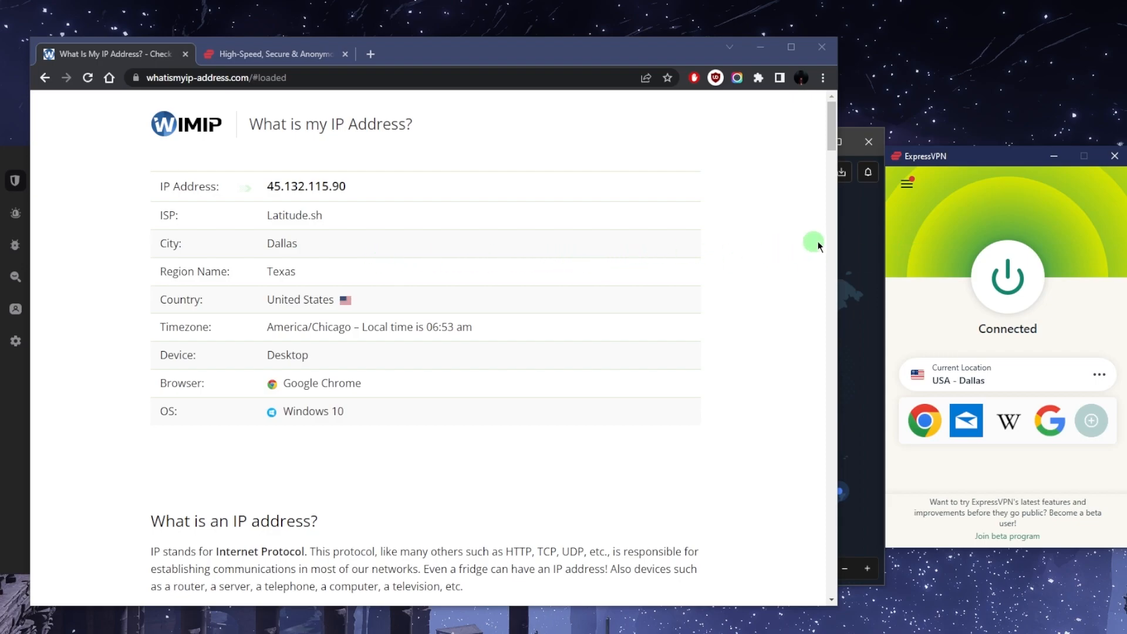
mouse_move(927, 229)
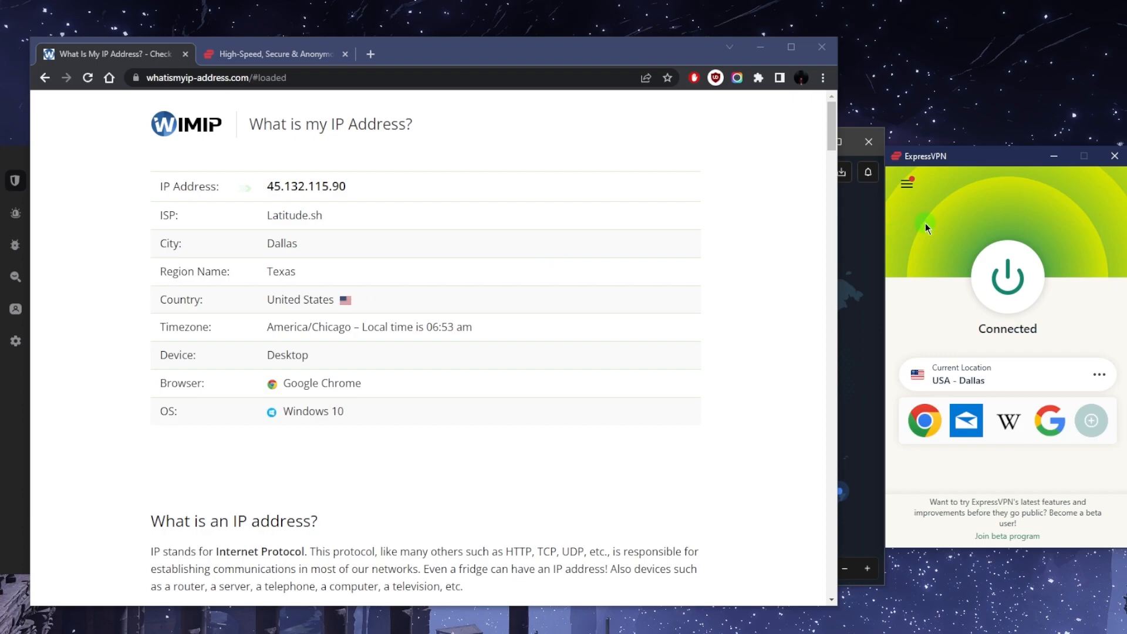
mouse_move(950, 264)
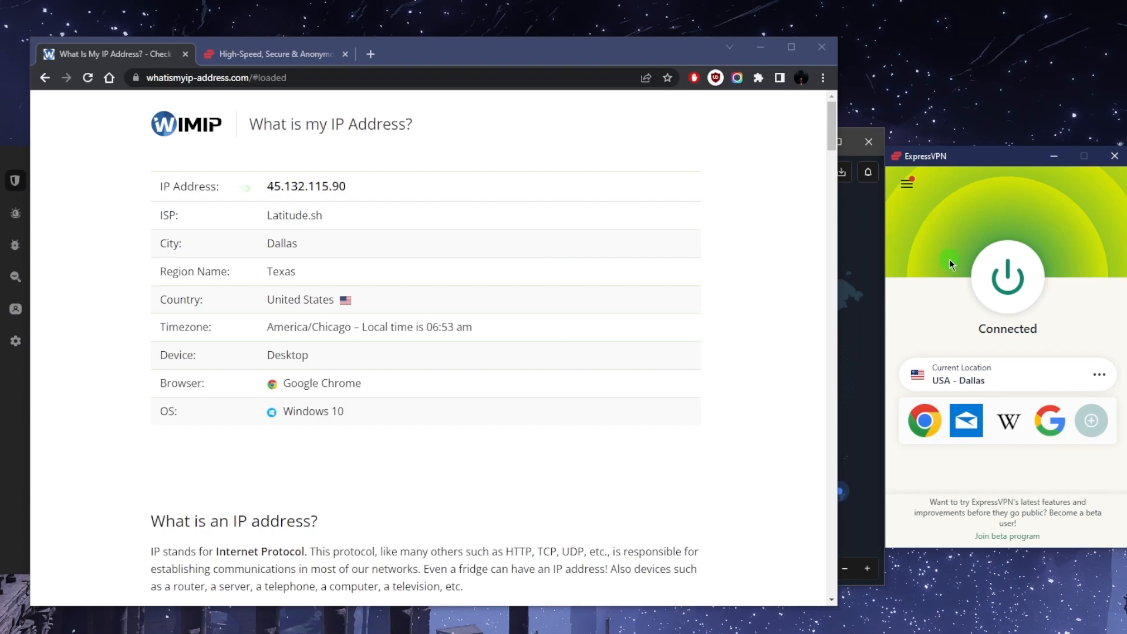
mouse_move(962, 296)
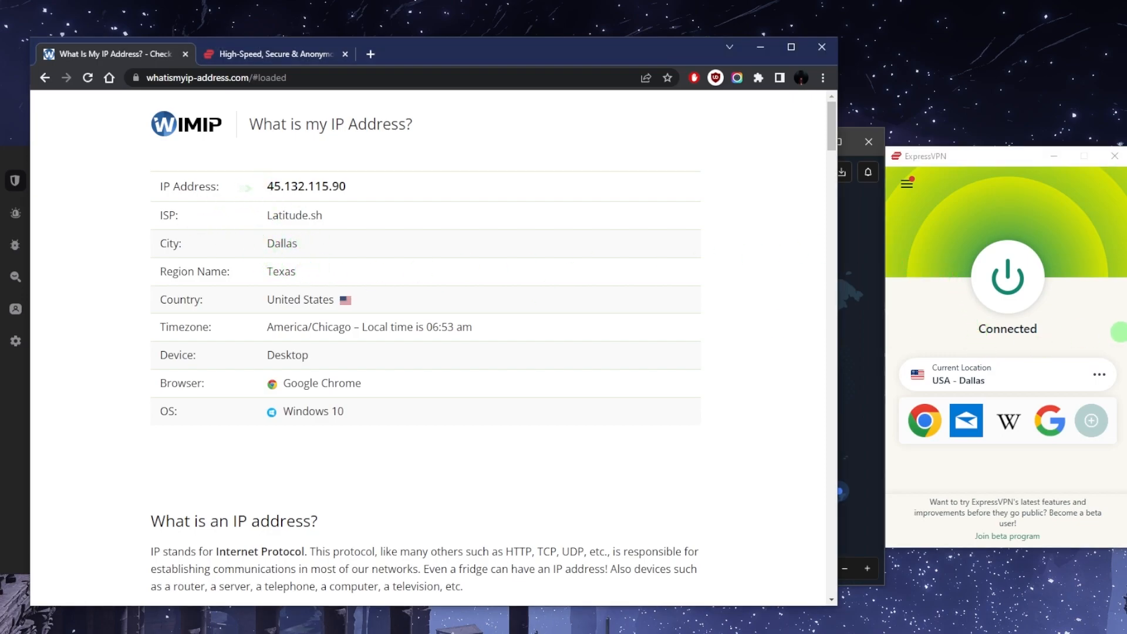
Step: Select France - Marseille from All Locations under Europe while disconnected
click(1007, 280)
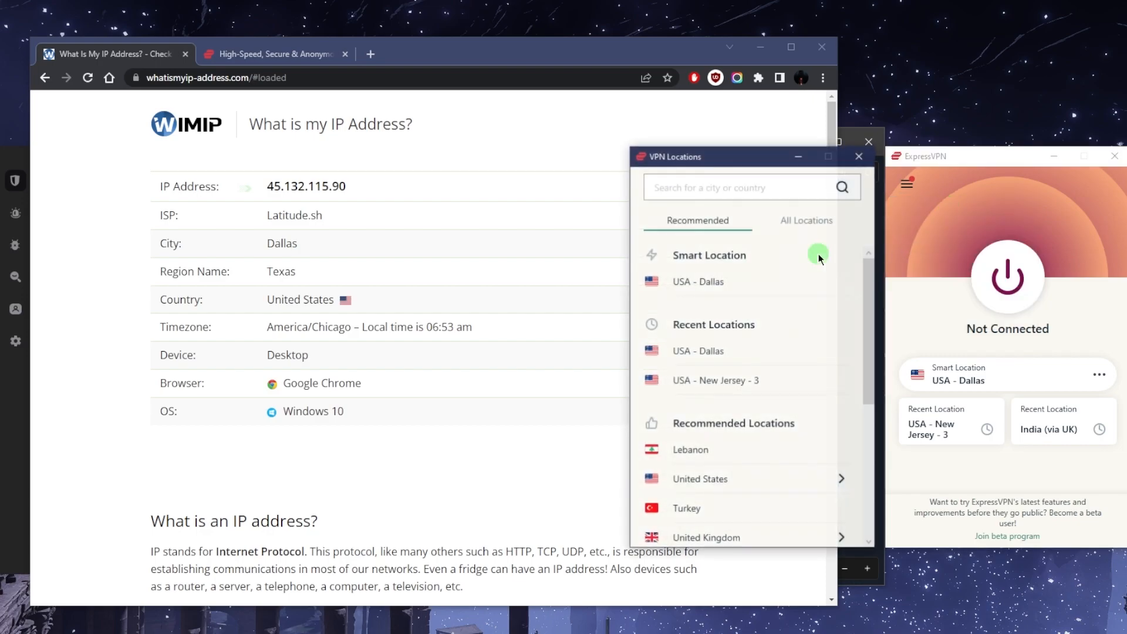
click(806, 219)
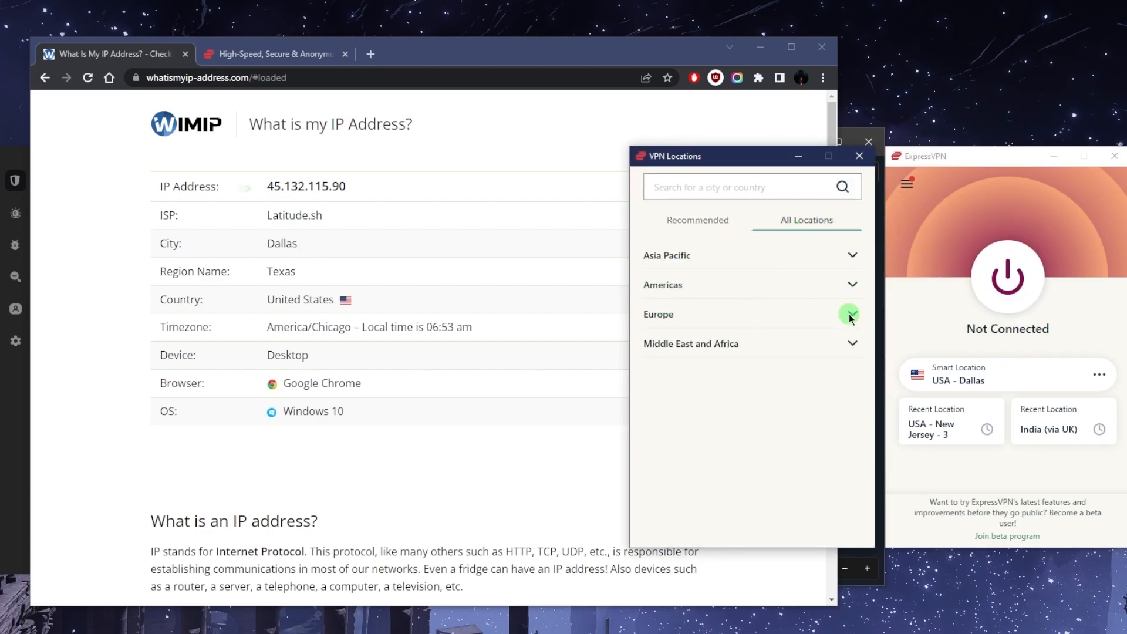
click(848, 315)
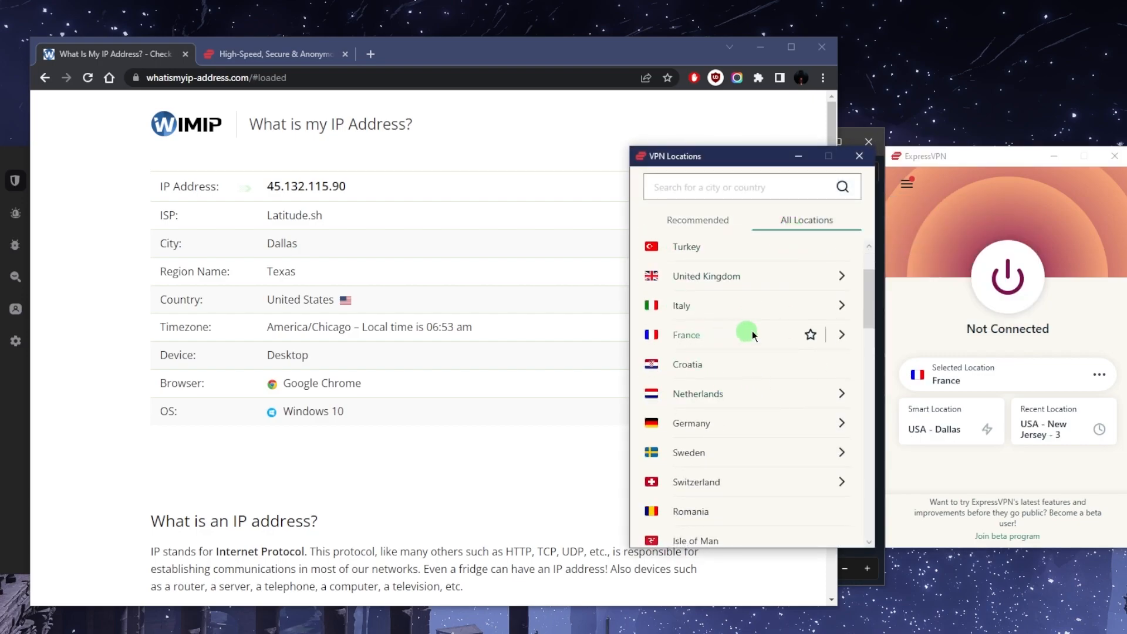
click(686, 335)
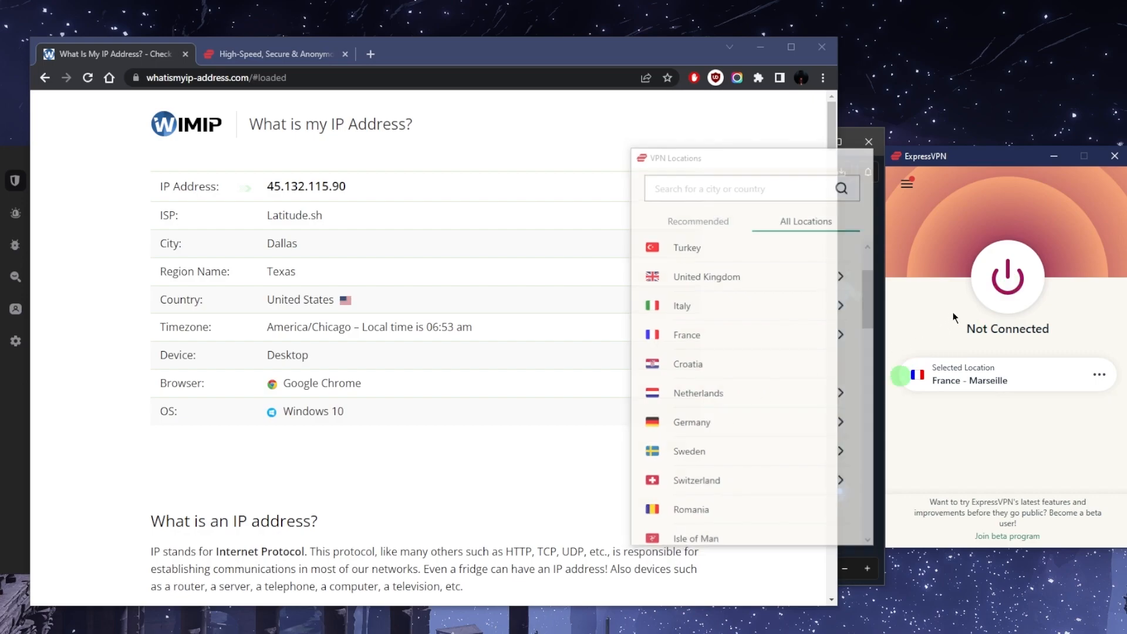
Step: Connect to France - Marseille and reload whatismyip-address.com to show a Marseille address
click(1007, 280)
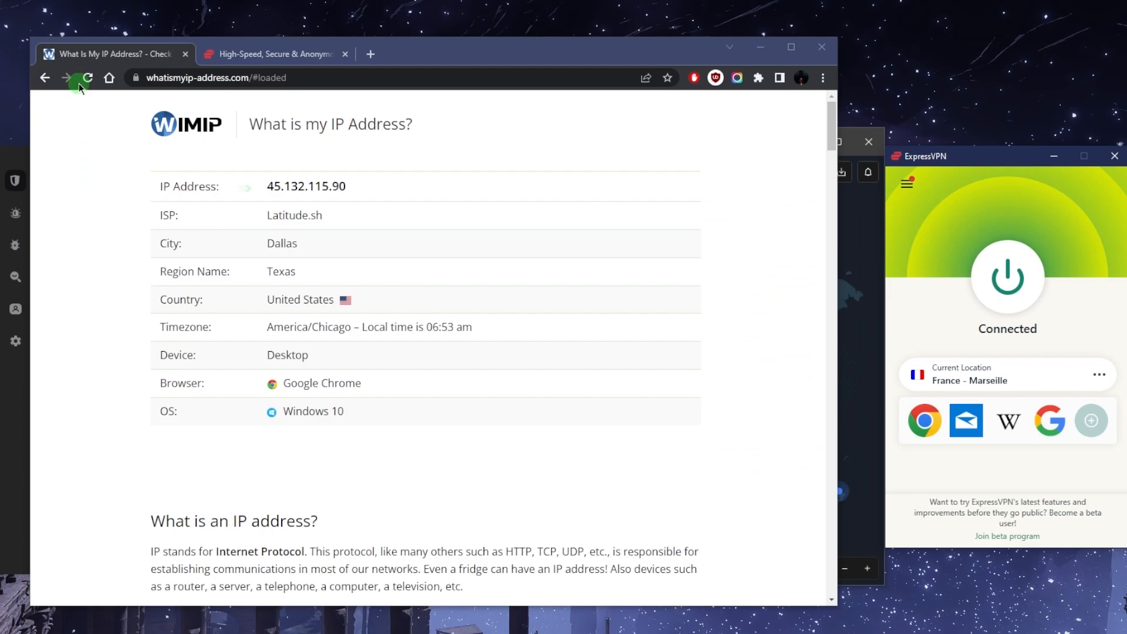
mouse_move(88, 77)
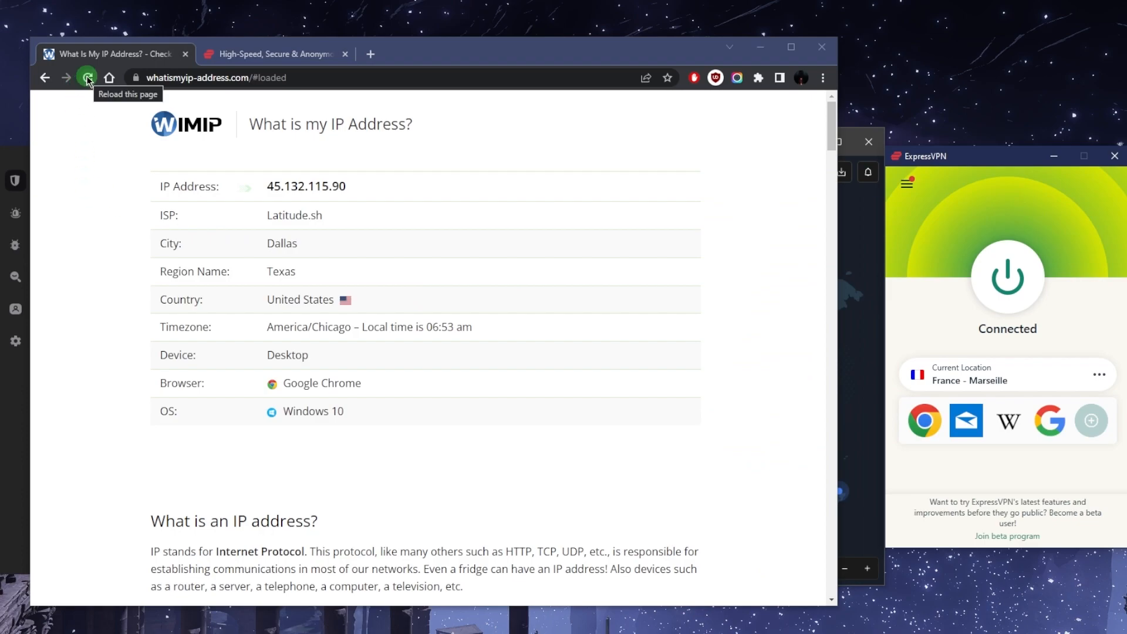
click(86, 78)
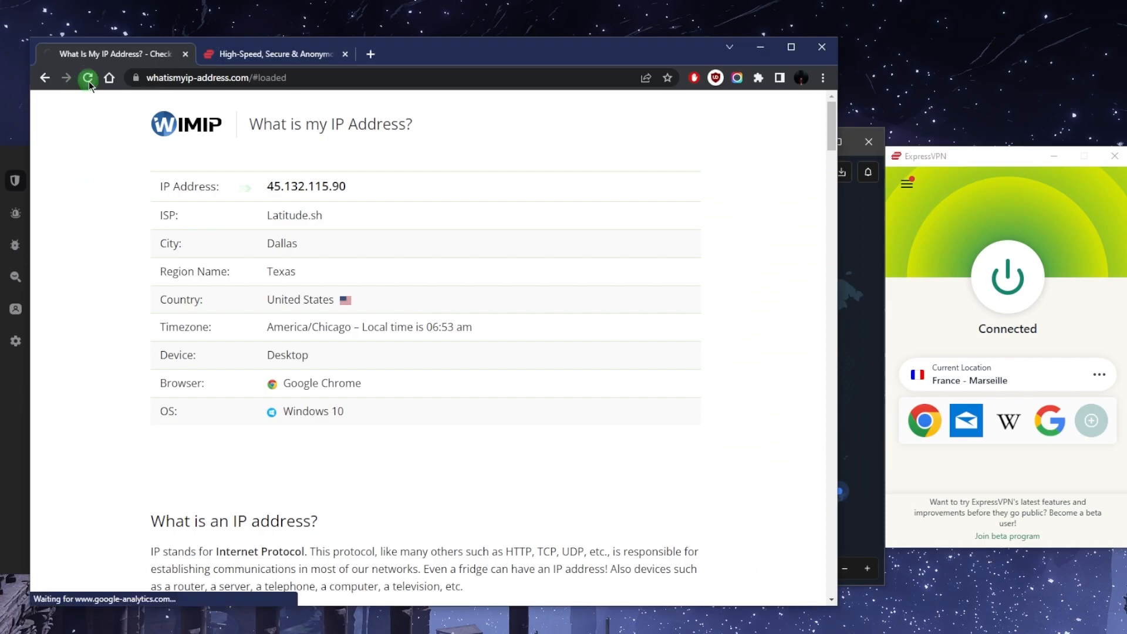
click(86, 77)
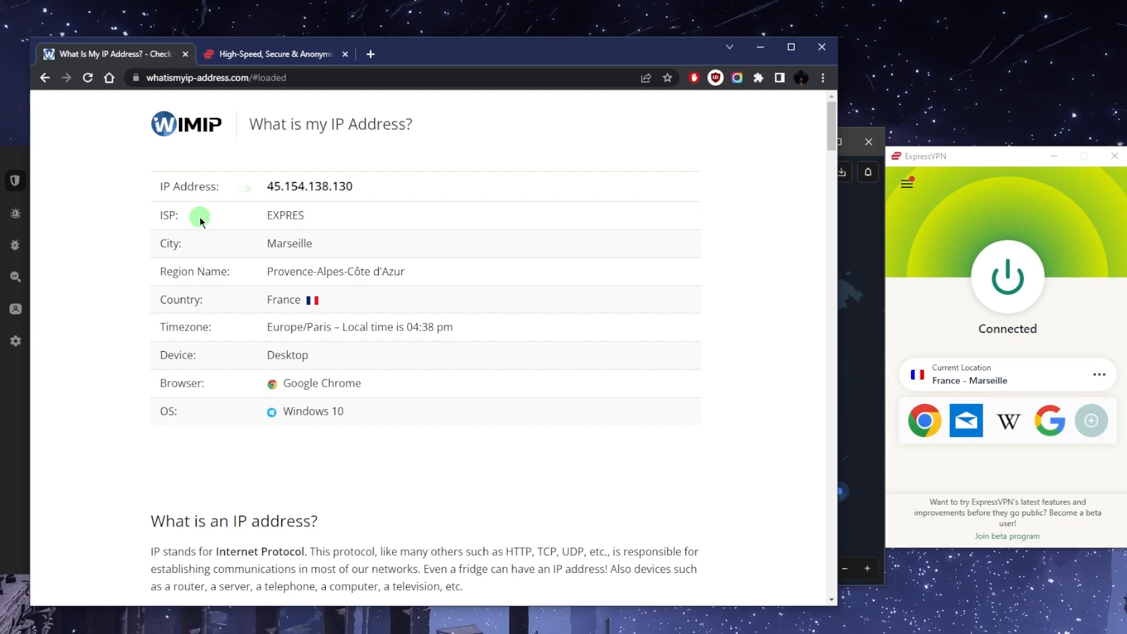
mouse_move(934, 223)
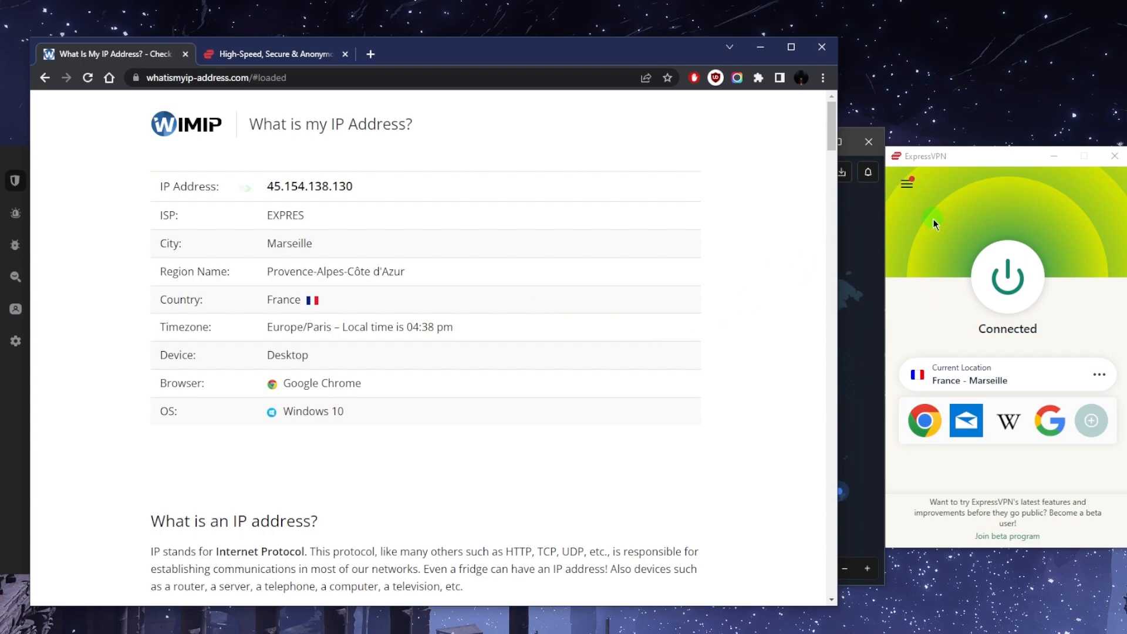
mouse_move(1006, 279)
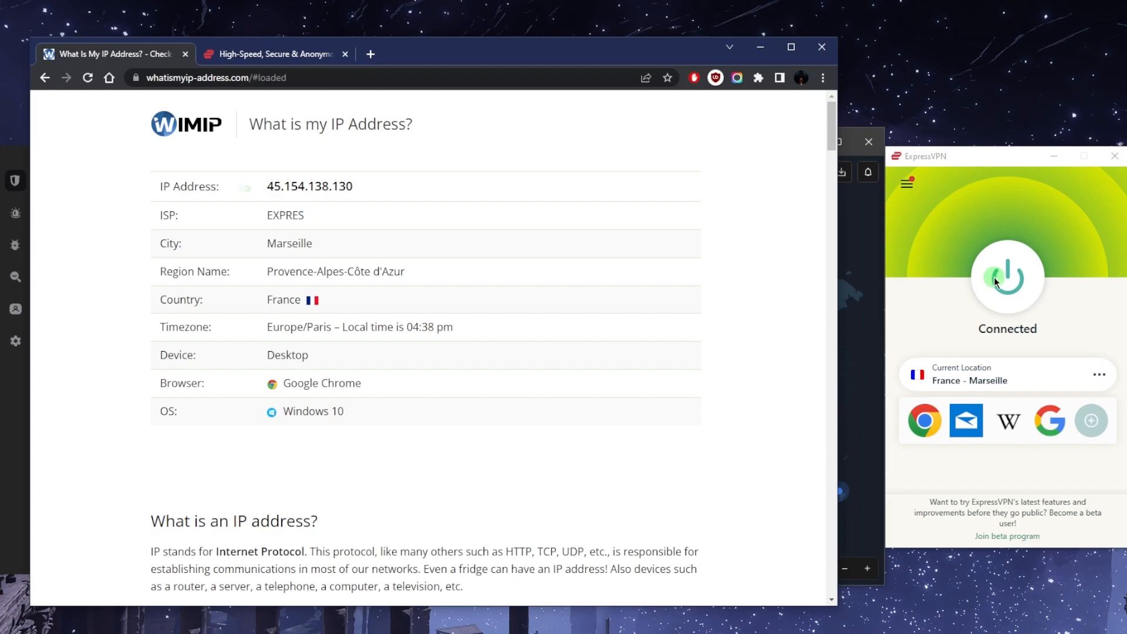
mouse_move(931, 212)
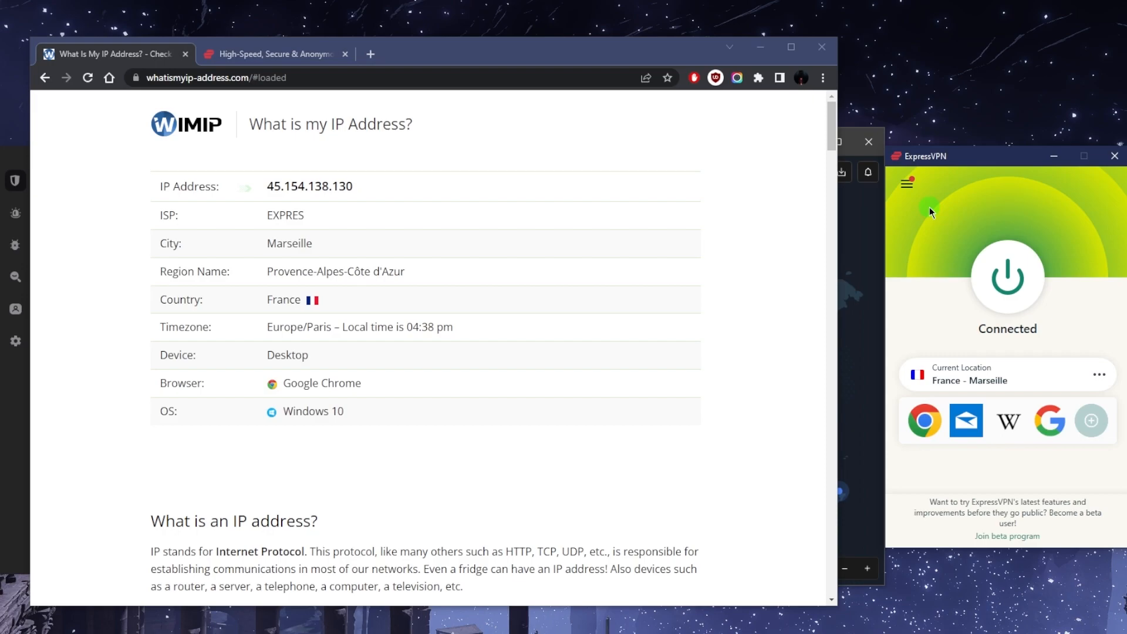
Step: Disconnect the VPN and bring up Options on the General settings page
click(1007, 279)
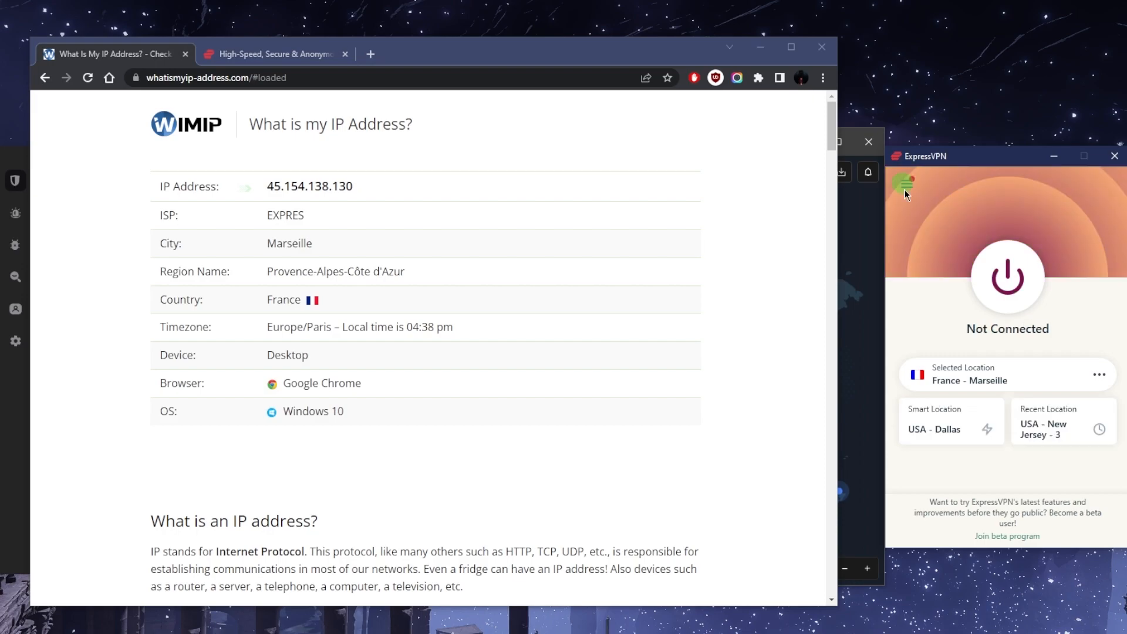
click(907, 183)
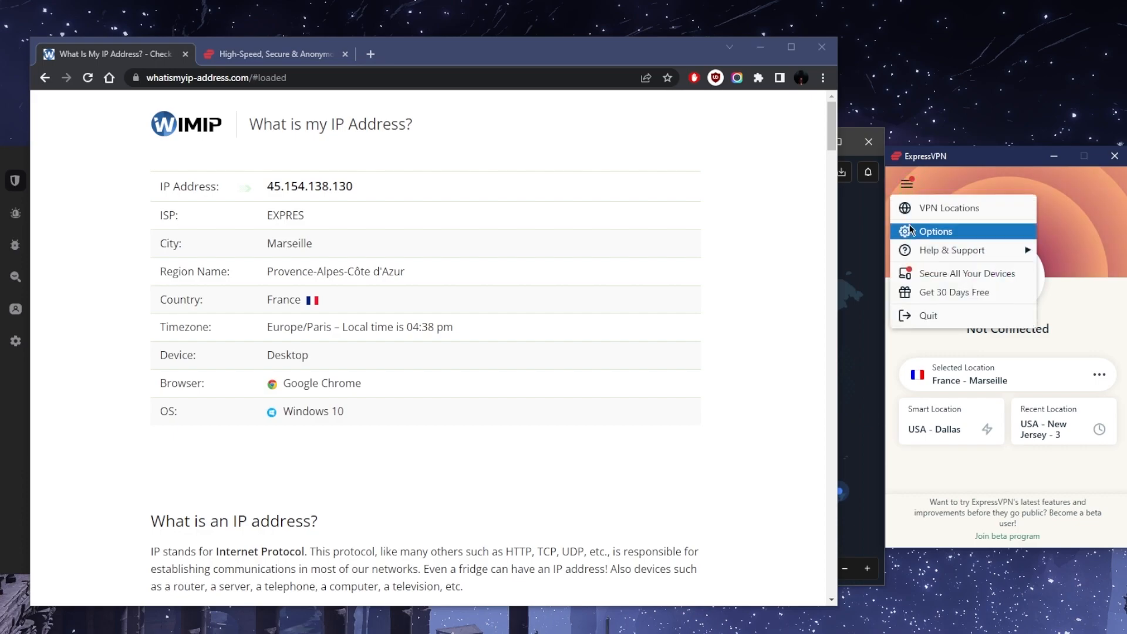
click(936, 232)
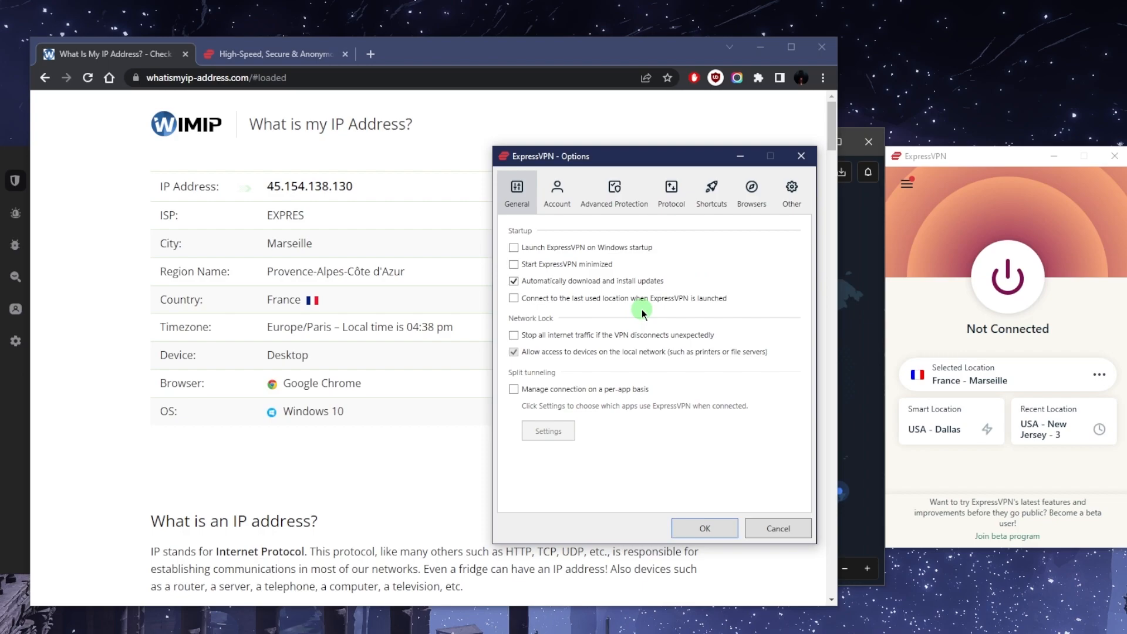
mouse_move(525, 348)
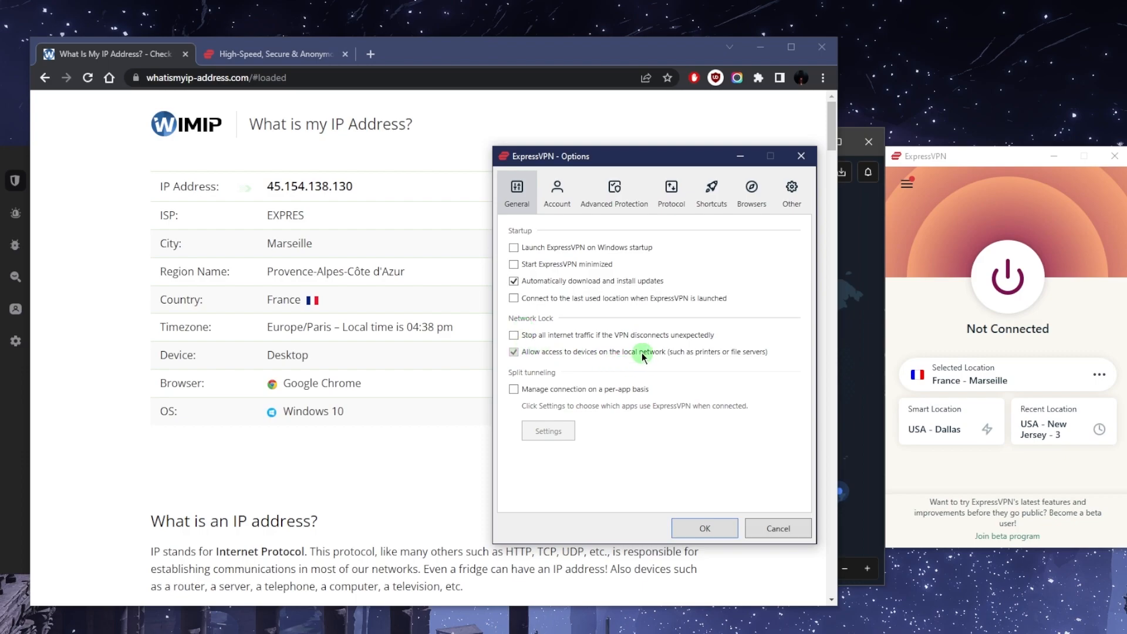
mouse_move(321, 411)
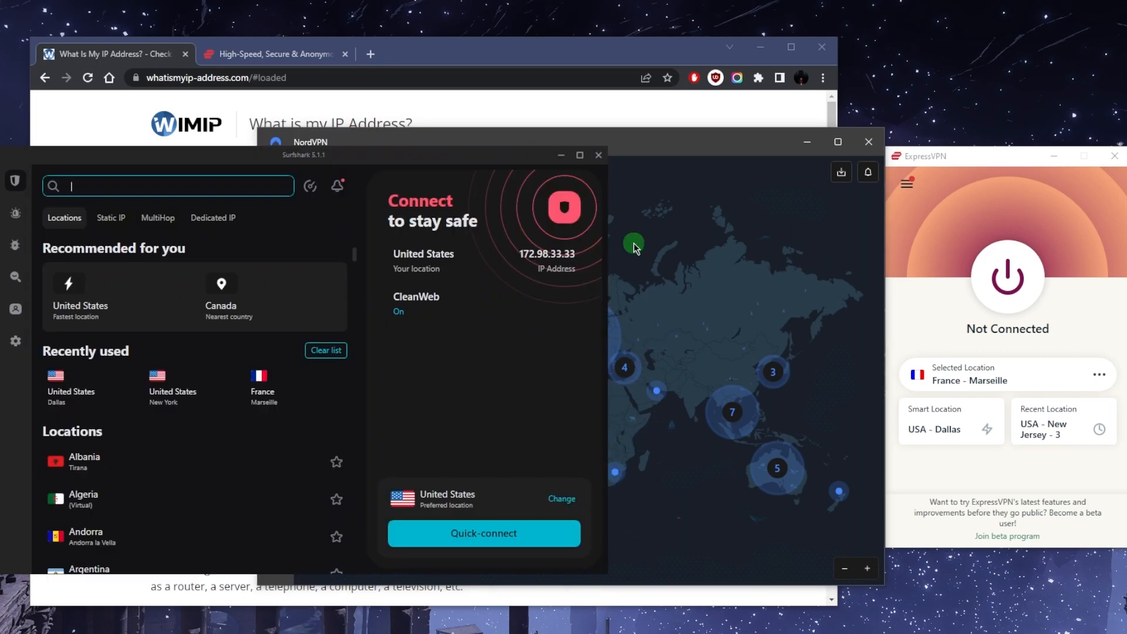
mouse_move(674, 281)
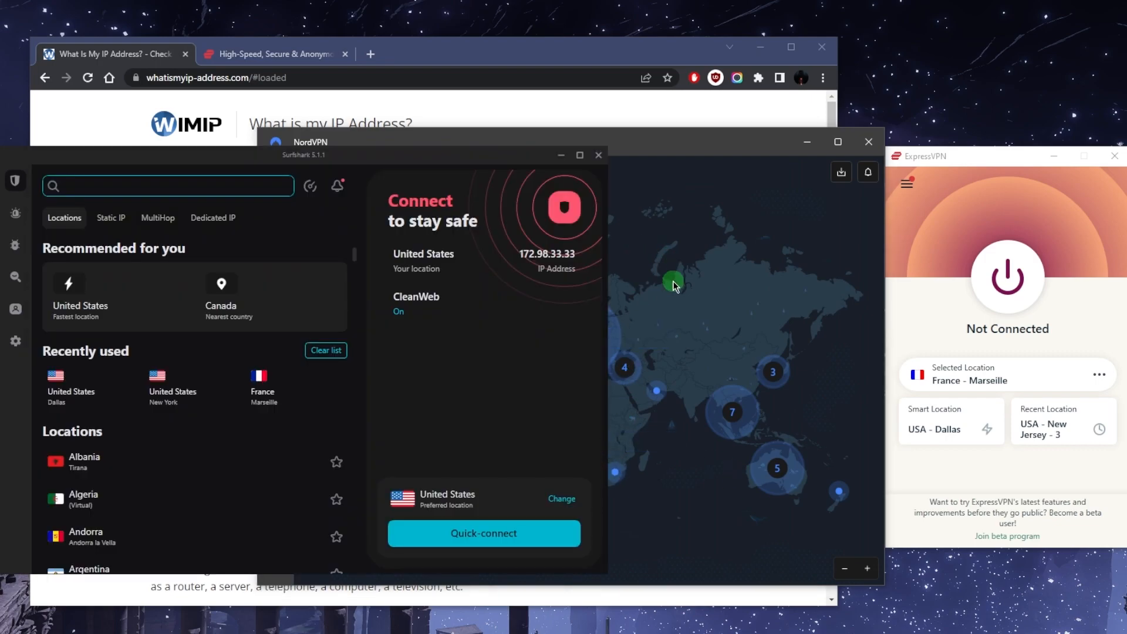
mouse_move(544, 117)
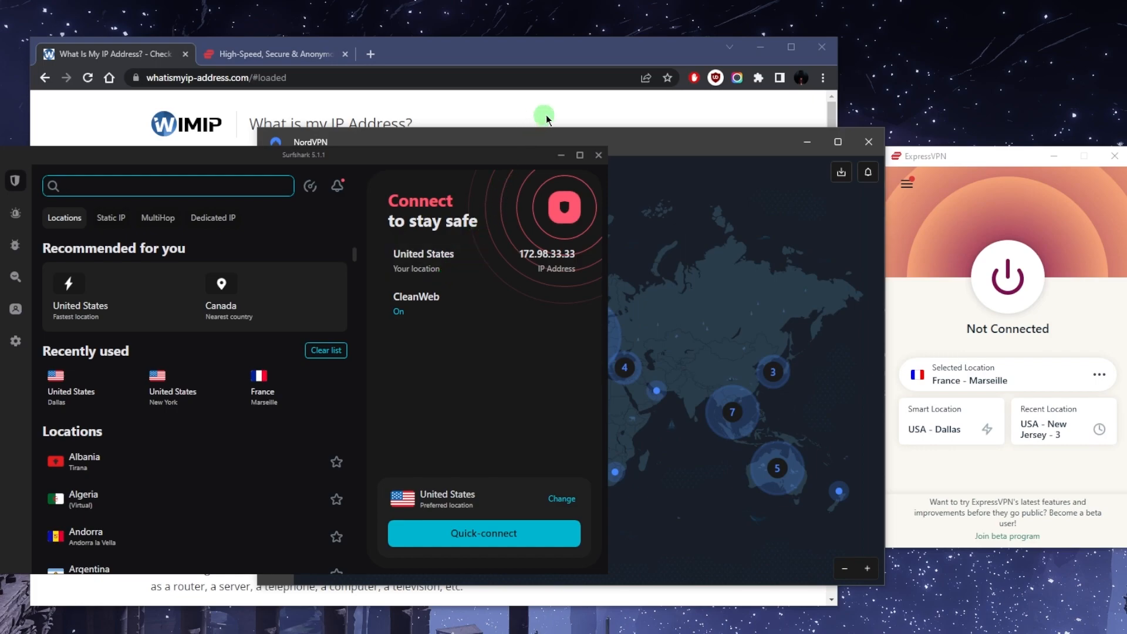
mouse_move(664, 256)
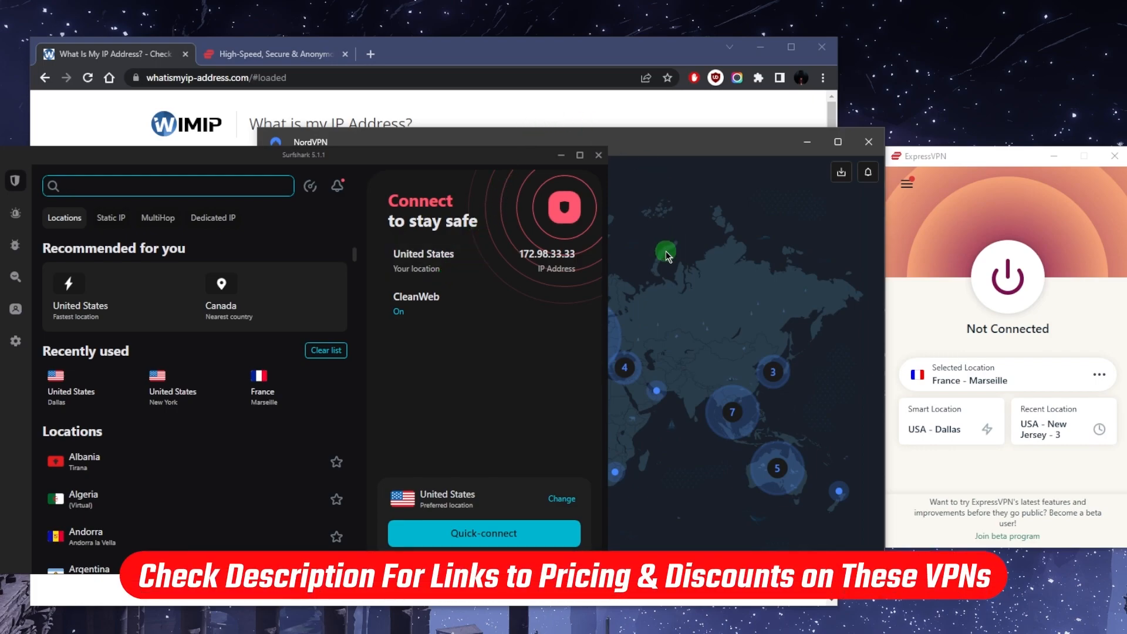
Step: Show NordVPN's Settings page with General, Connection, Kill Switch and Split tunneling sections
click(168, 186)
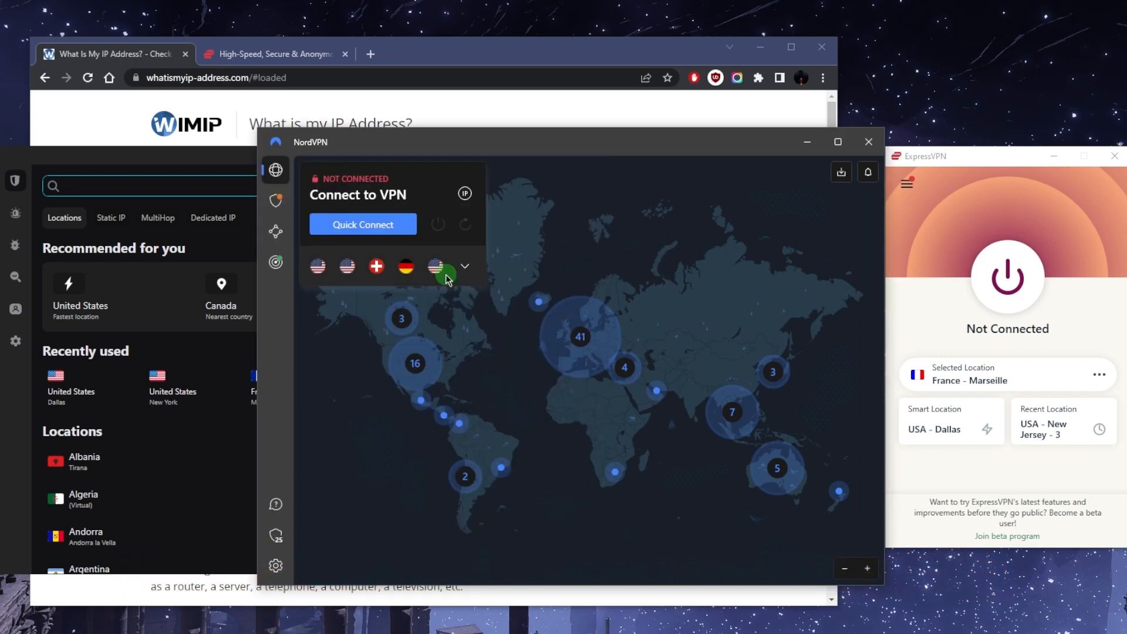
click(275, 566)
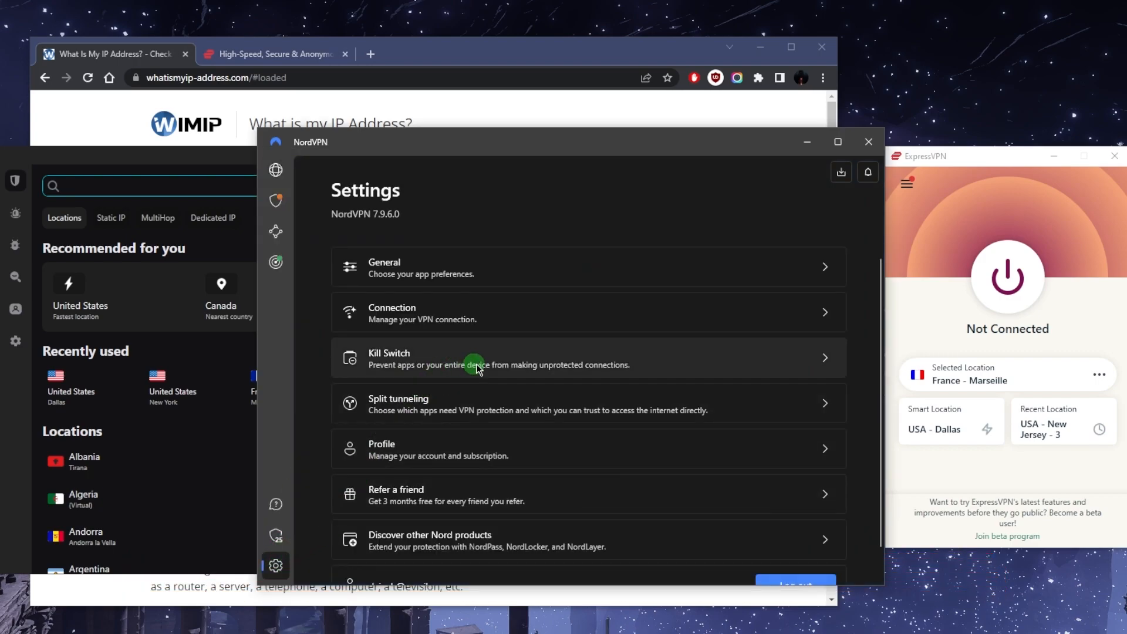
mouse_move(406, 370)
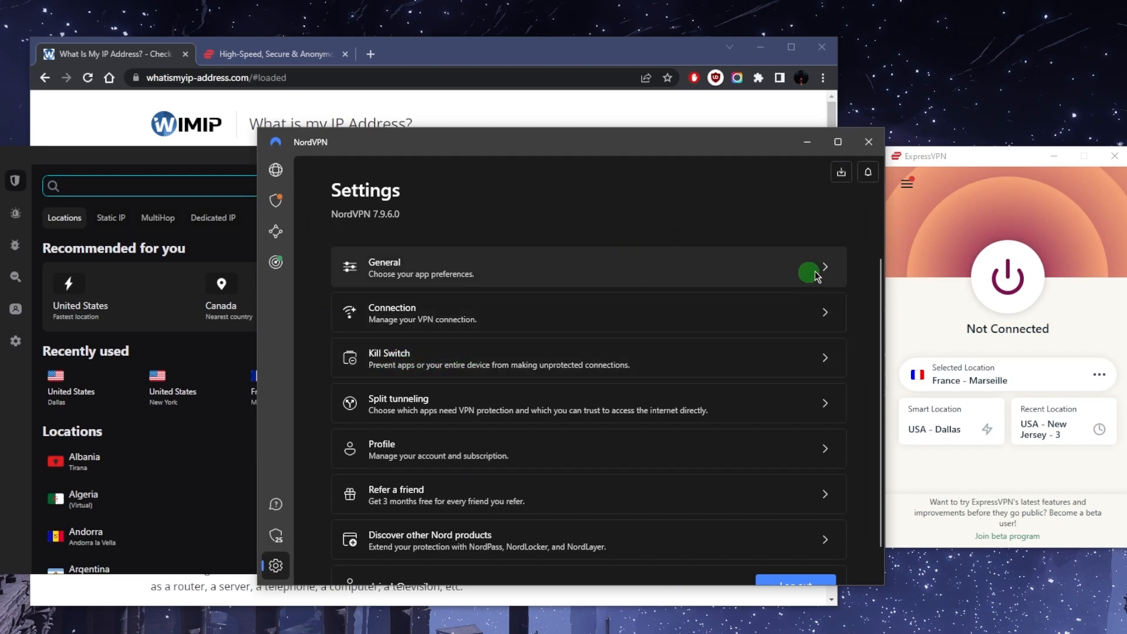
mouse_move(665, 64)
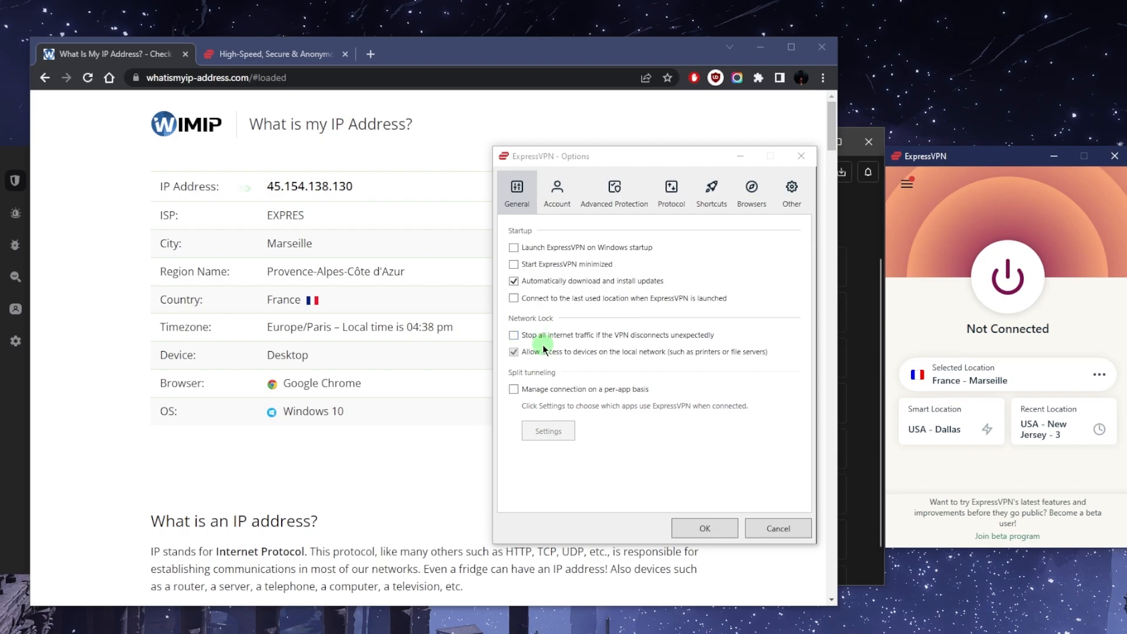
mouse_move(630, 341)
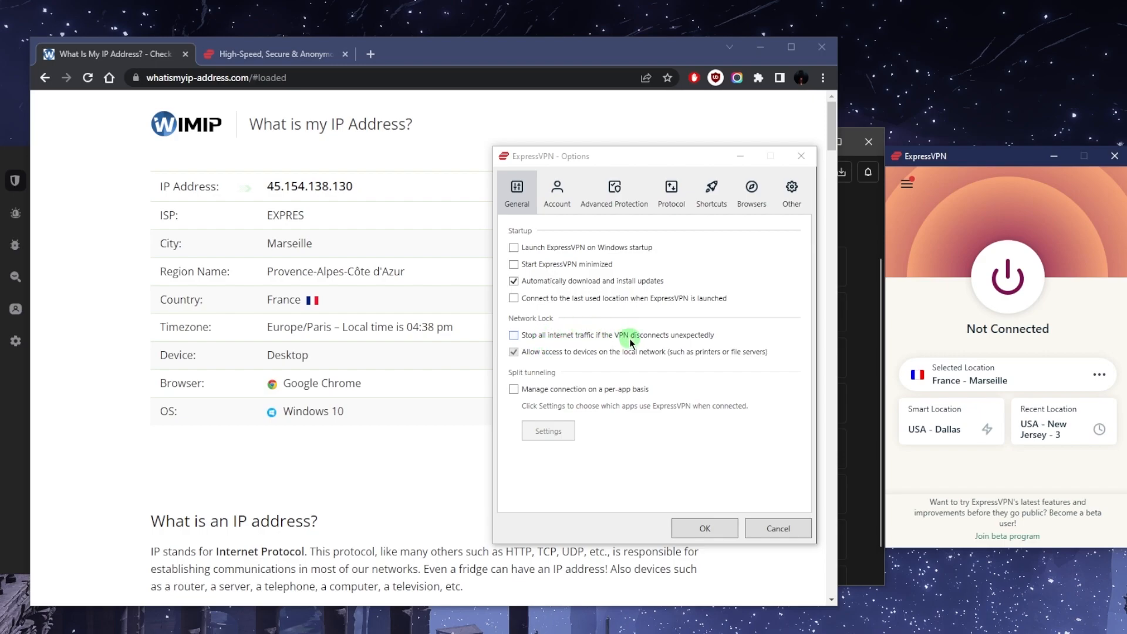
mouse_move(549, 387)
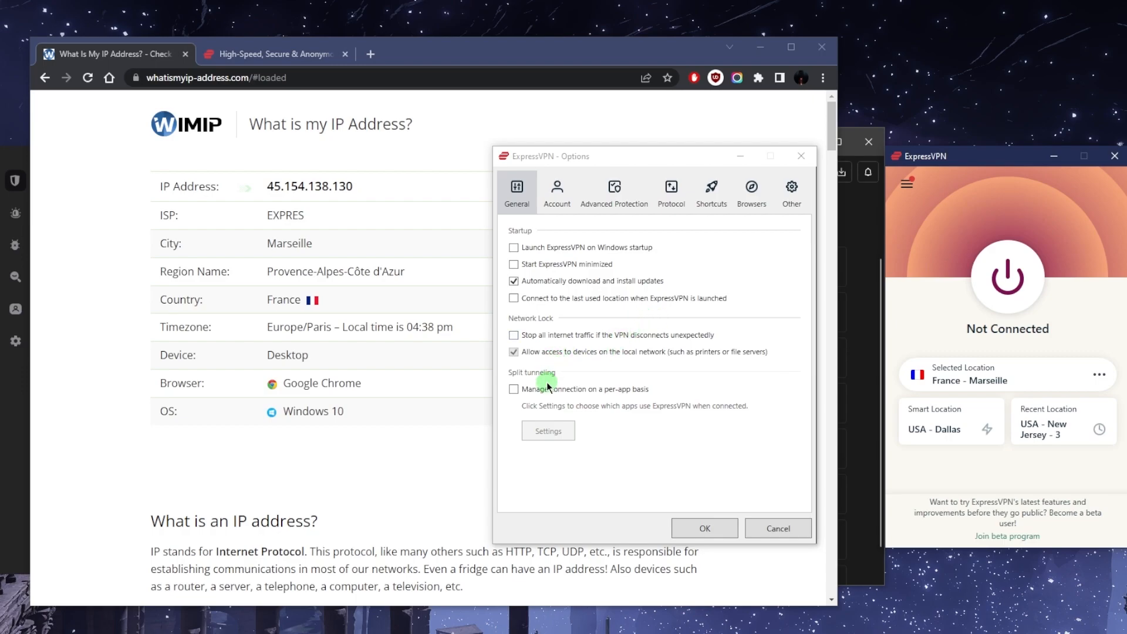
click(513, 388)
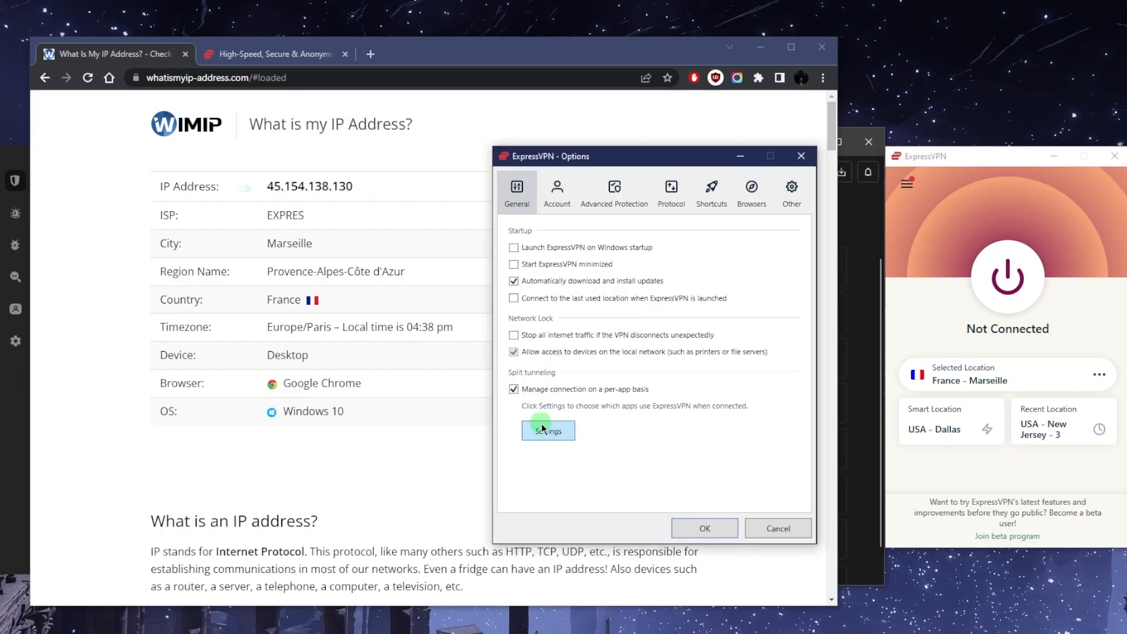
click(549, 431)
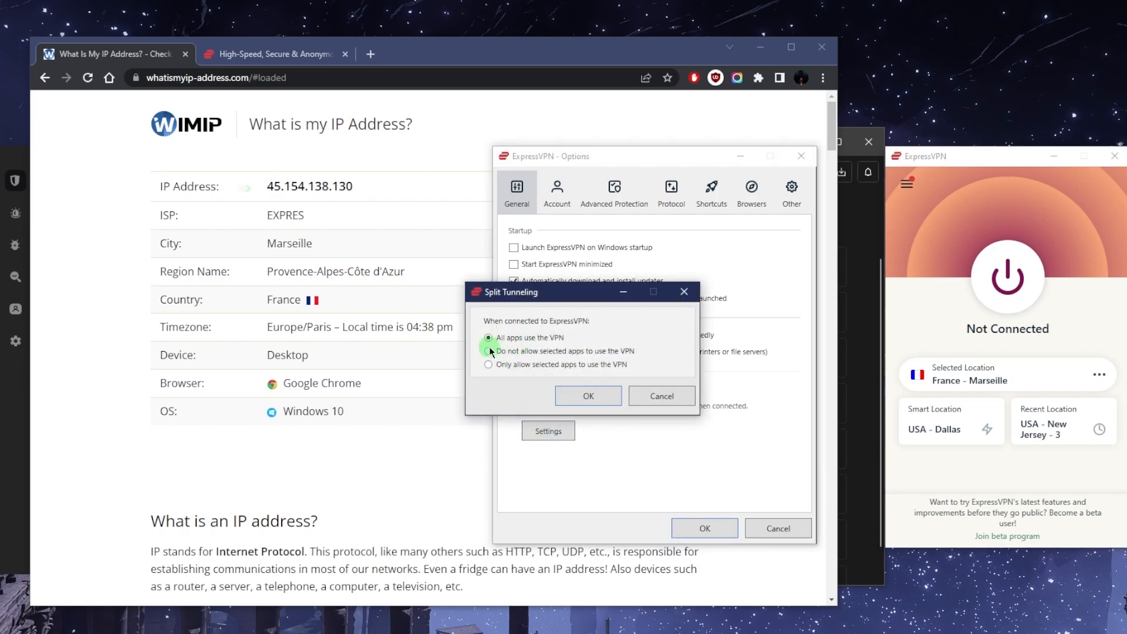
click(489, 364)
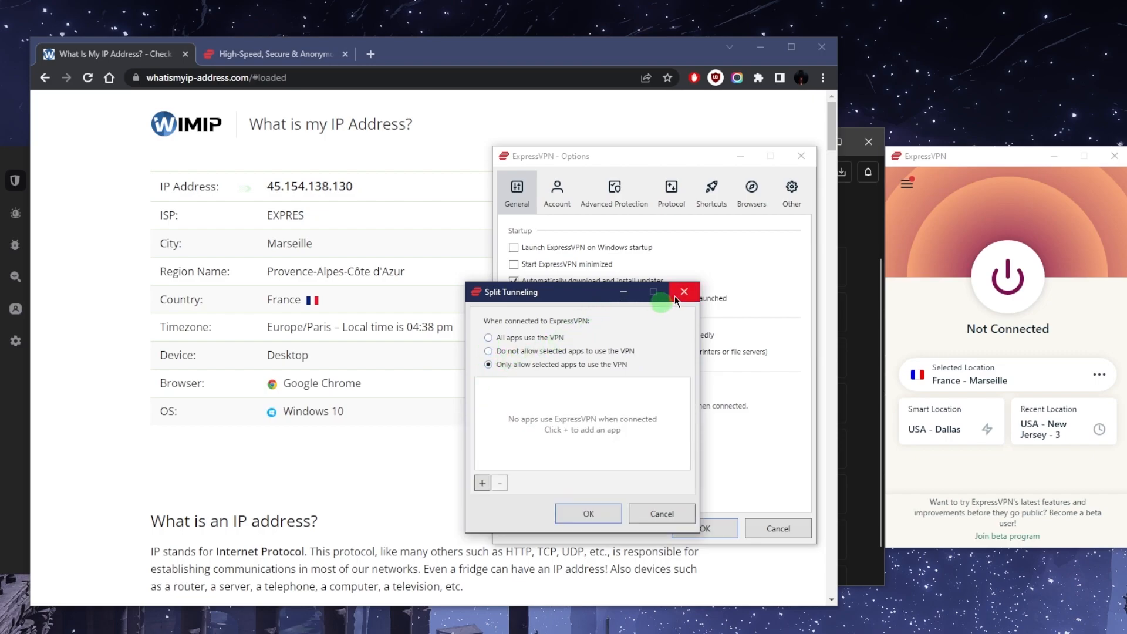
click(488, 351)
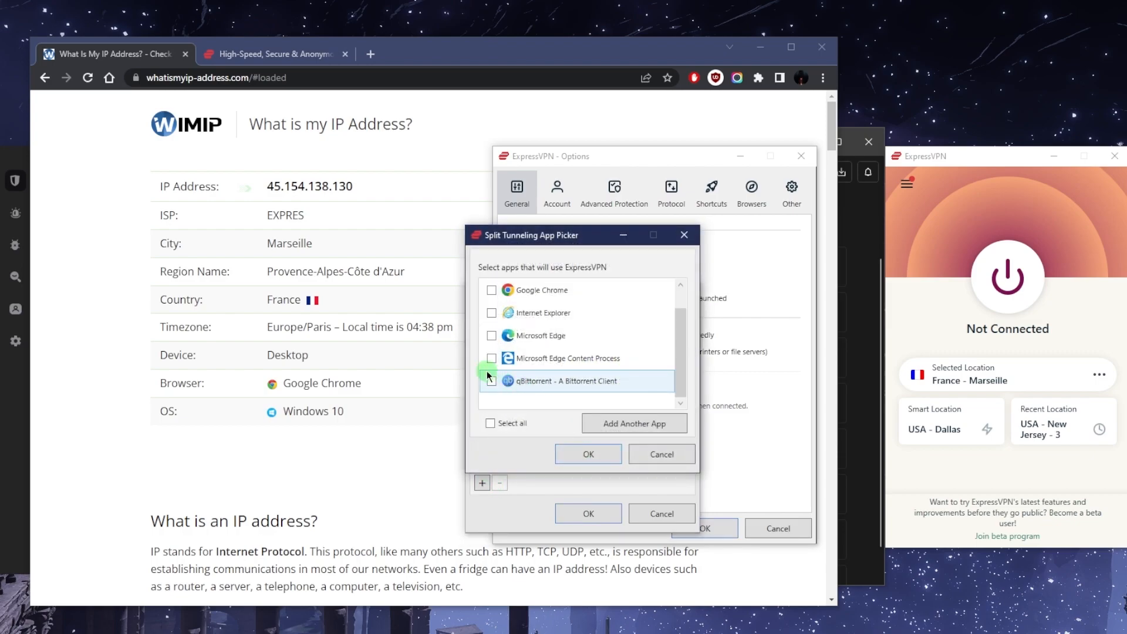
click(588, 454)
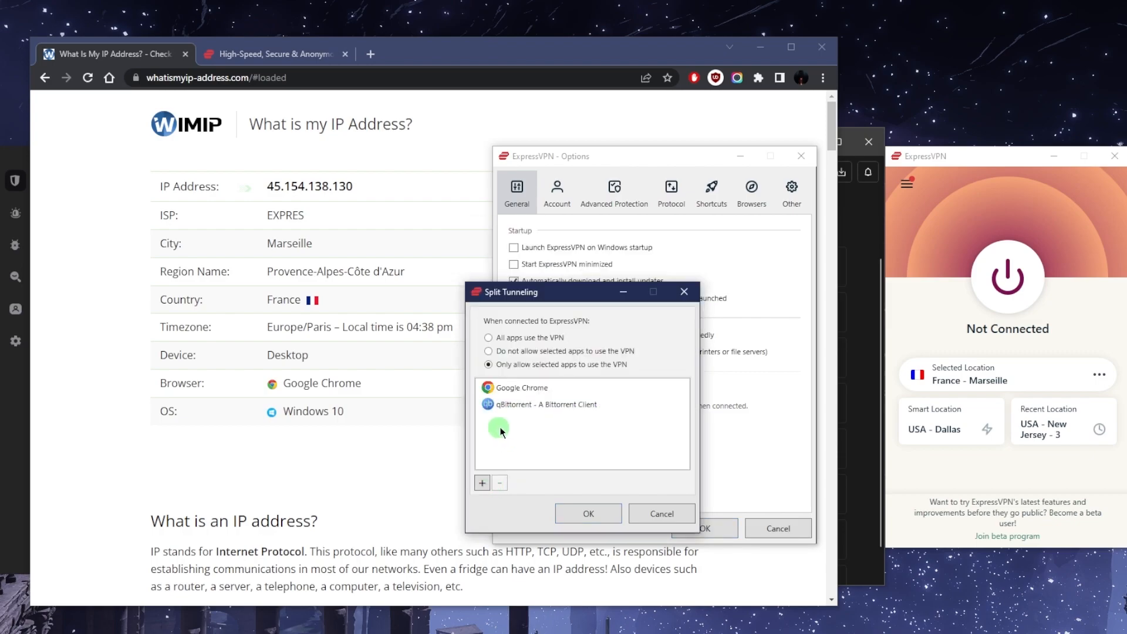
mouse_move(328, 261)
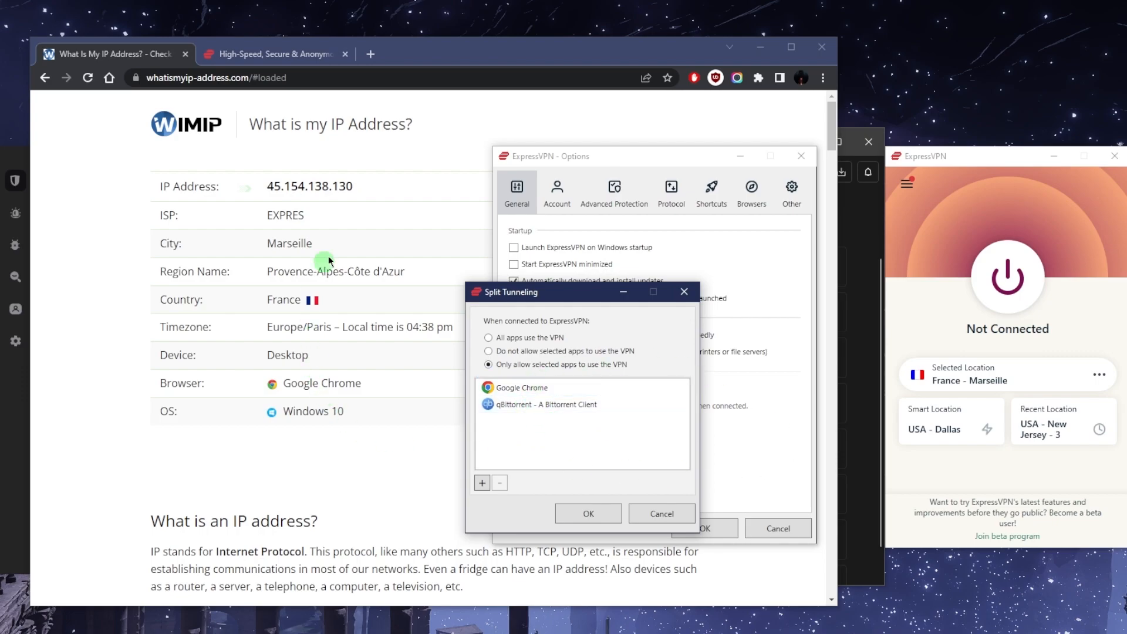
mouse_move(518, 203)
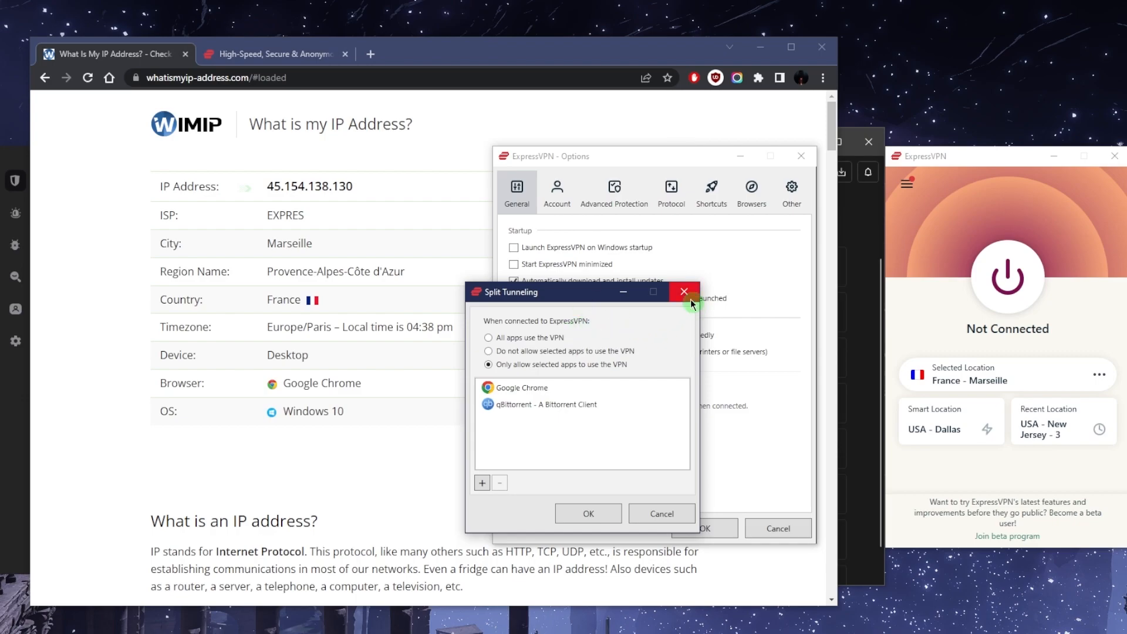
click(683, 292)
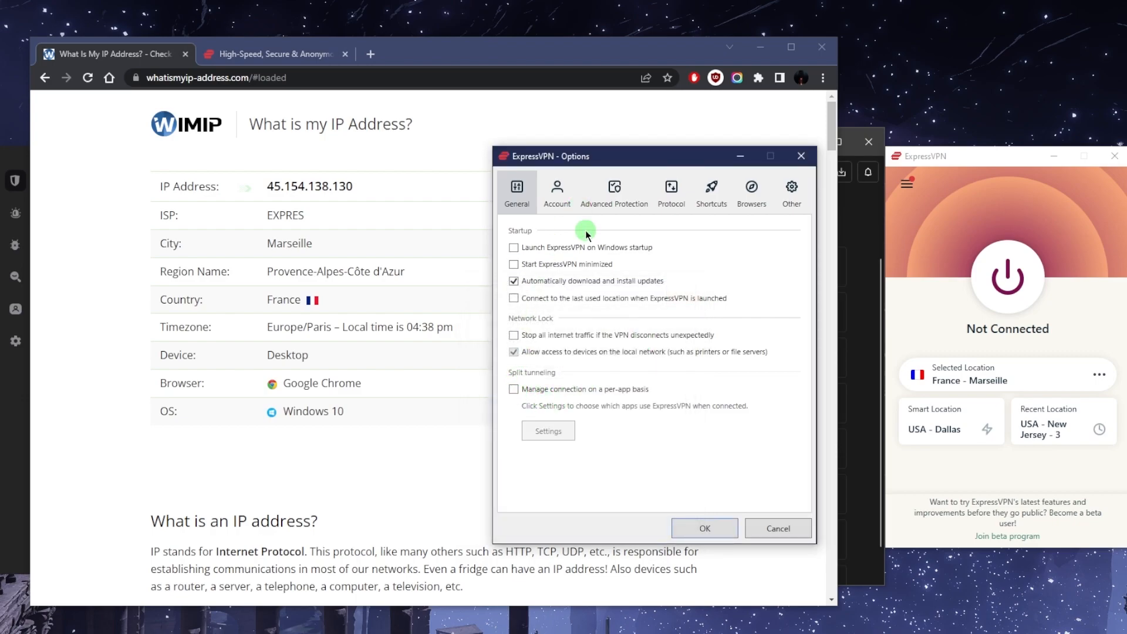
Step: View Advanced Protection with trackers, malicious sites and ads blocked, adult sites unblocked
click(613, 190)
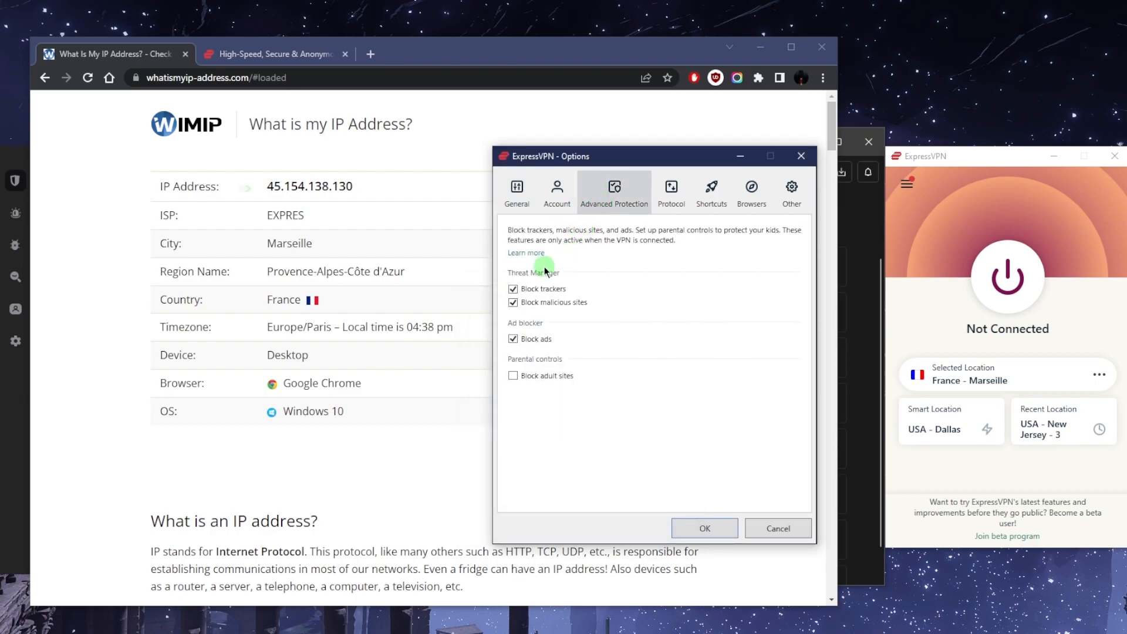
mouse_move(623, 325)
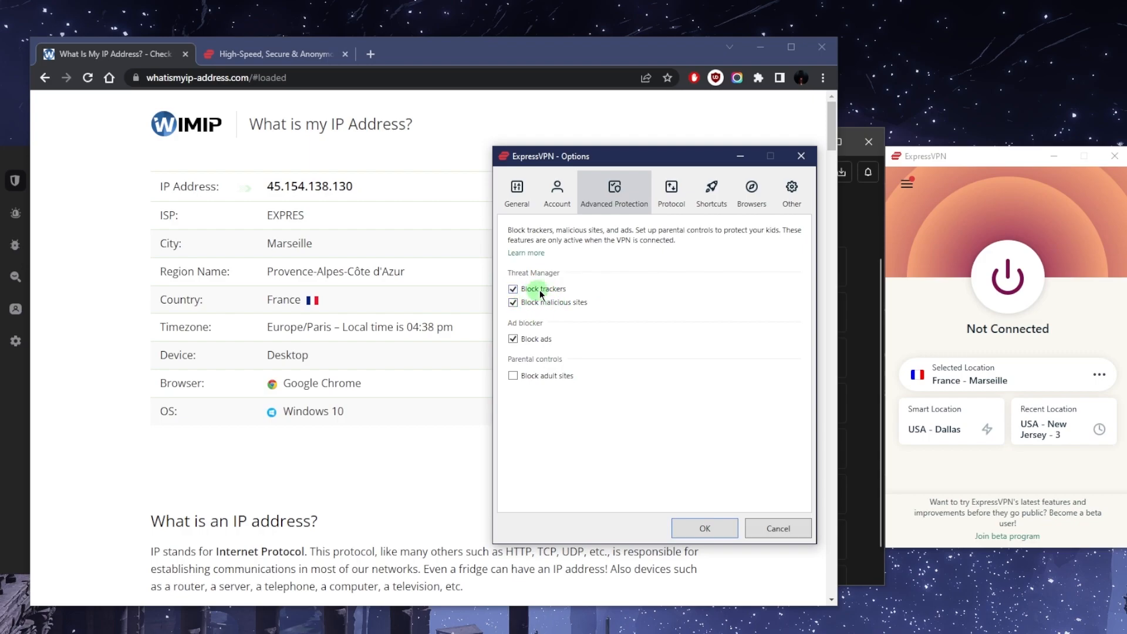
mouse_move(514, 365)
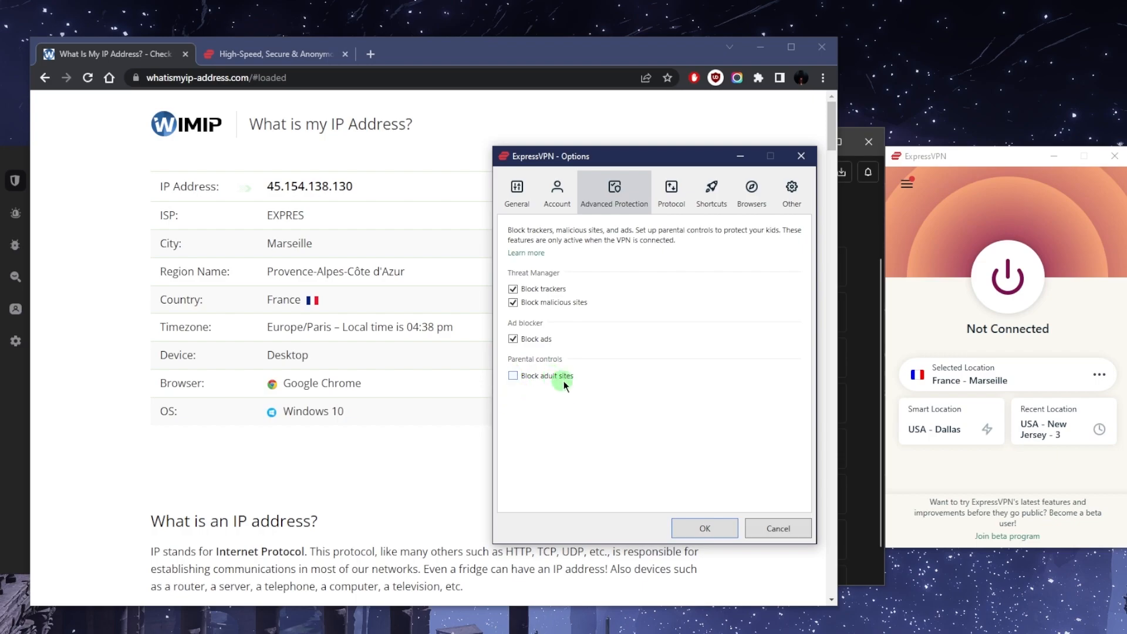
mouse_move(559, 341)
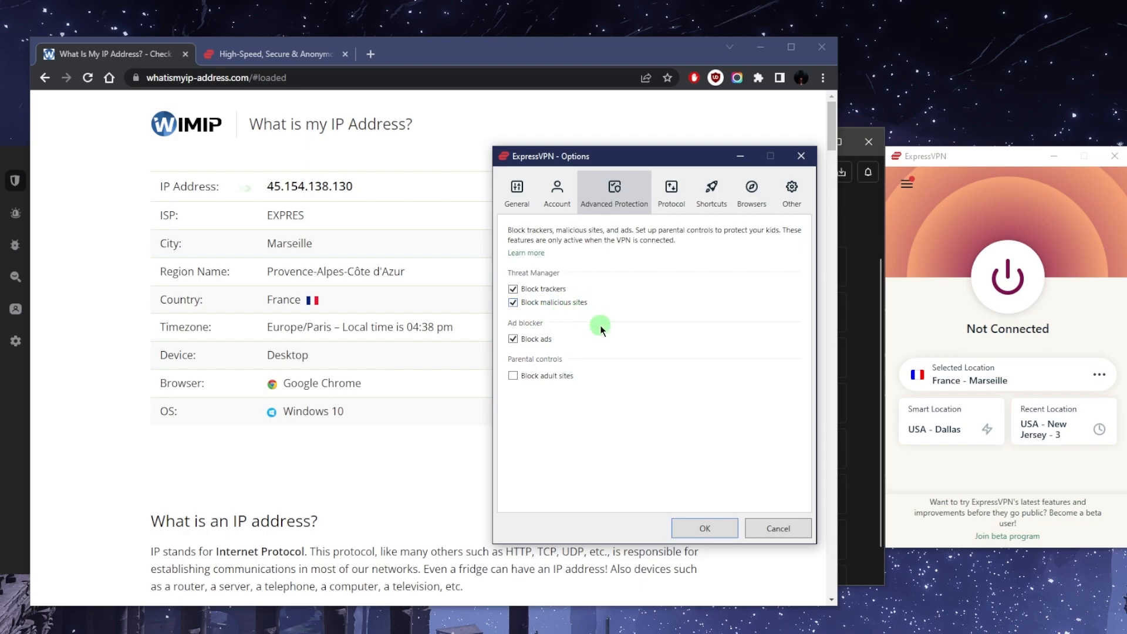
Step: View the Protocol settings showing Lightway - UDP selected
click(670, 192)
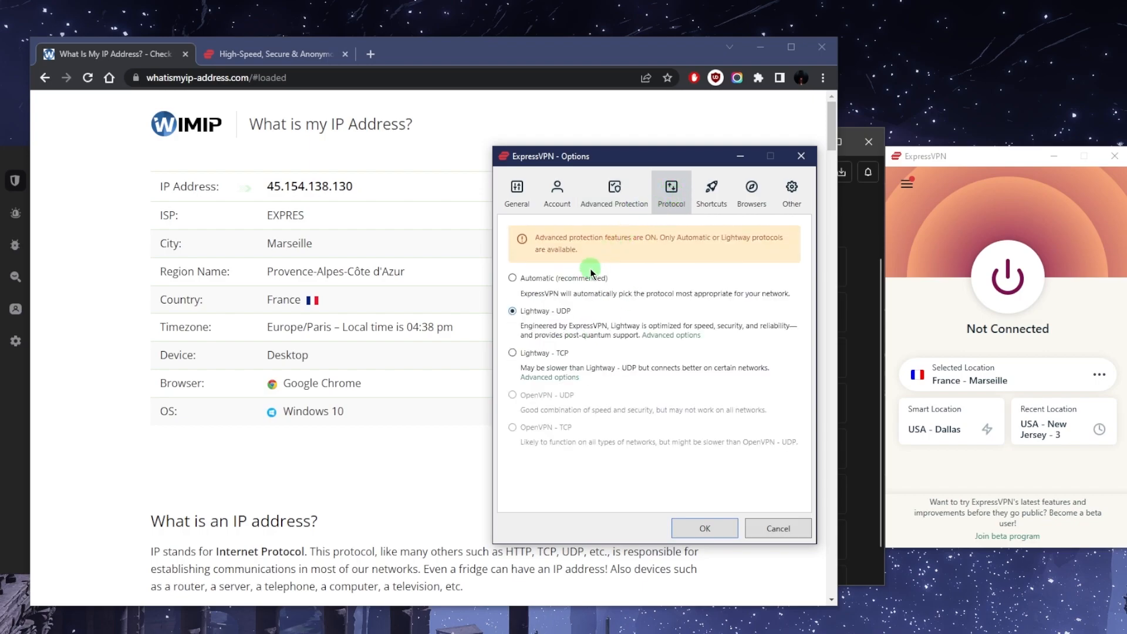
mouse_move(588, 284)
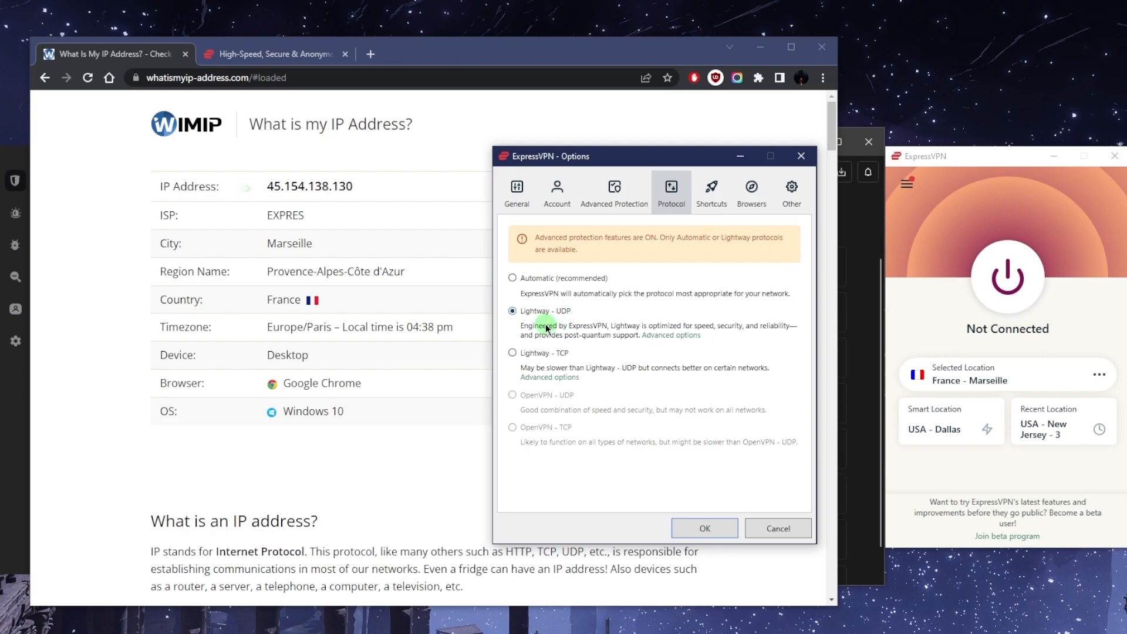
mouse_move(563, 329)
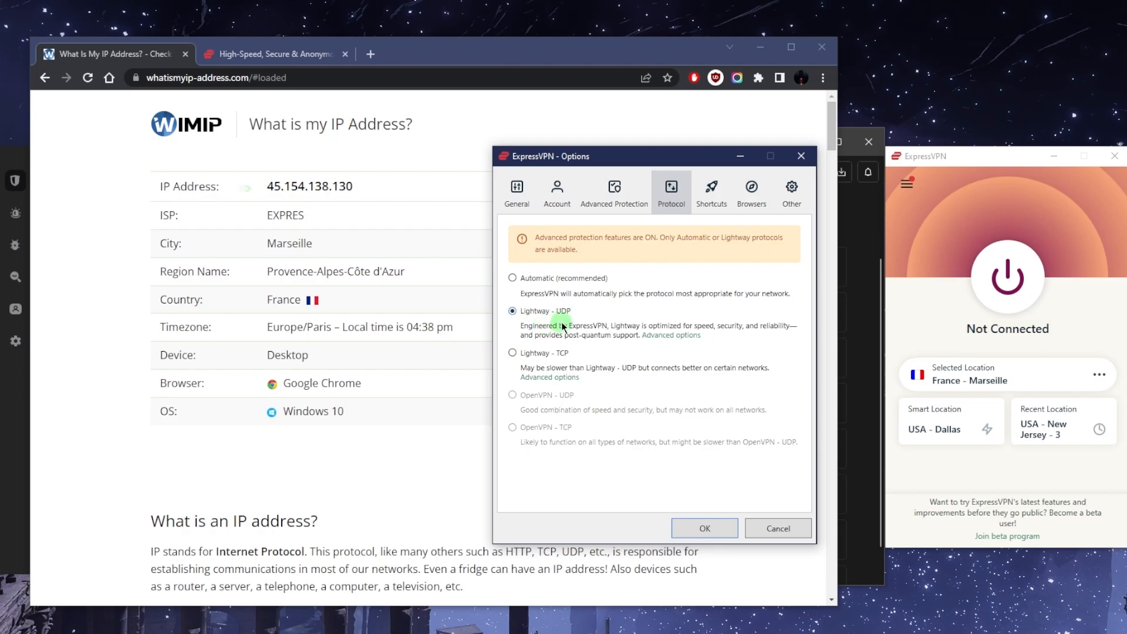
mouse_move(914, 233)
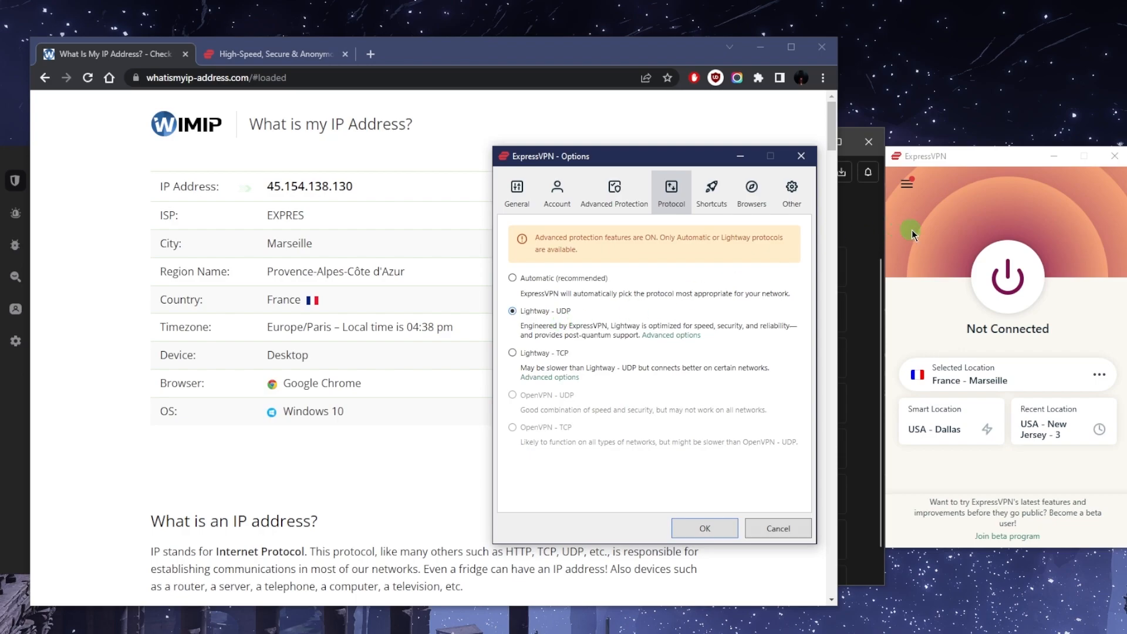
mouse_move(952, 216)
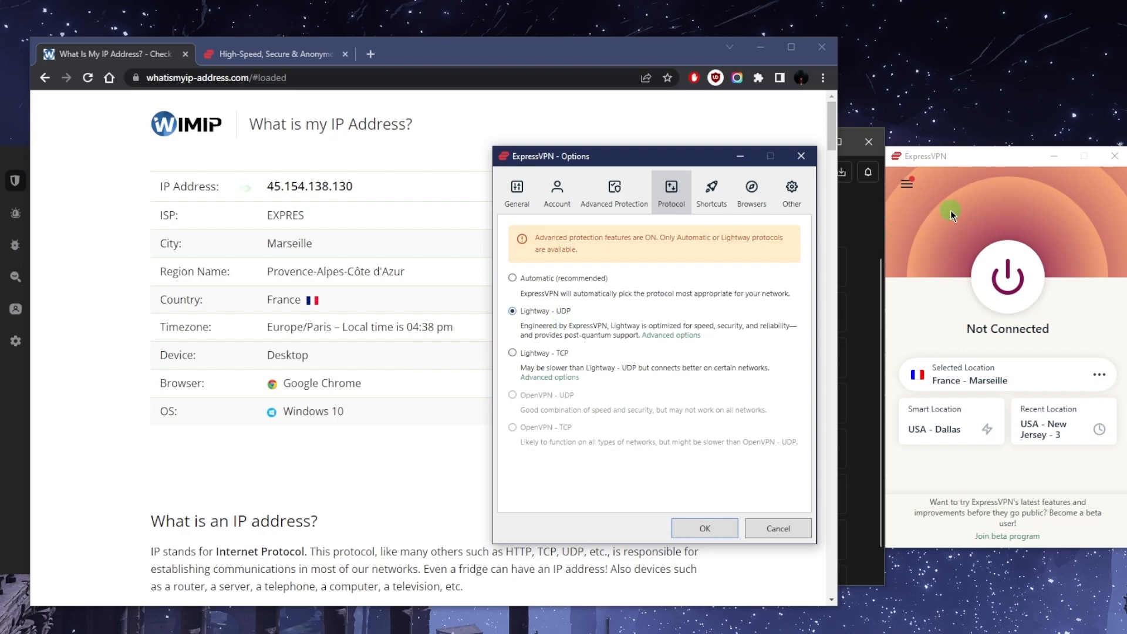
mouse_move(309, 143)
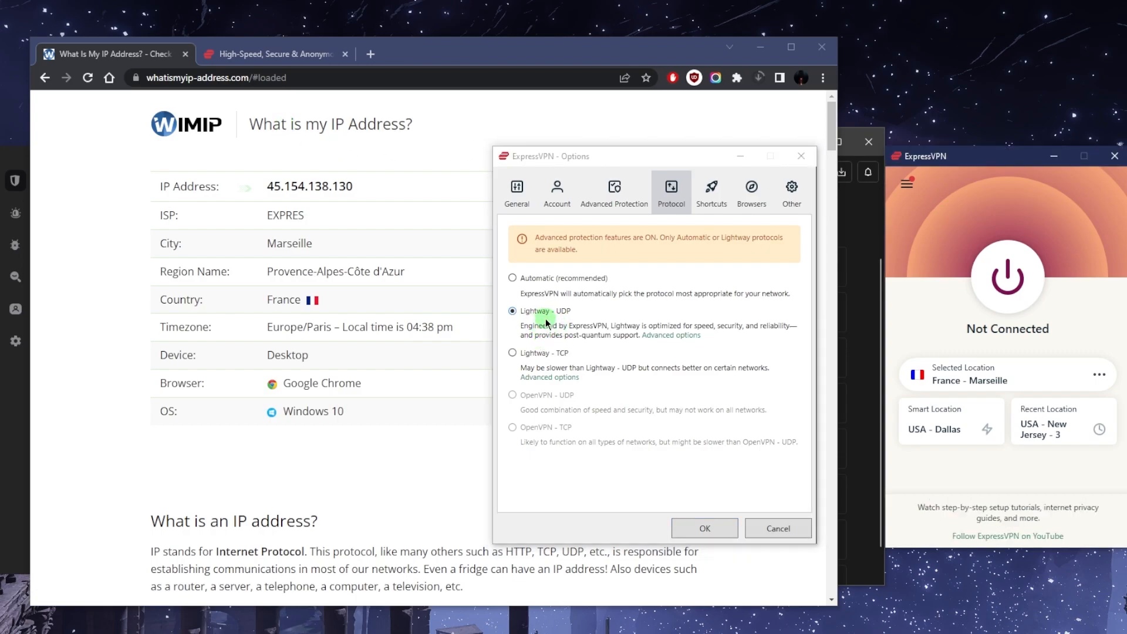
mouse_move(725, 232)
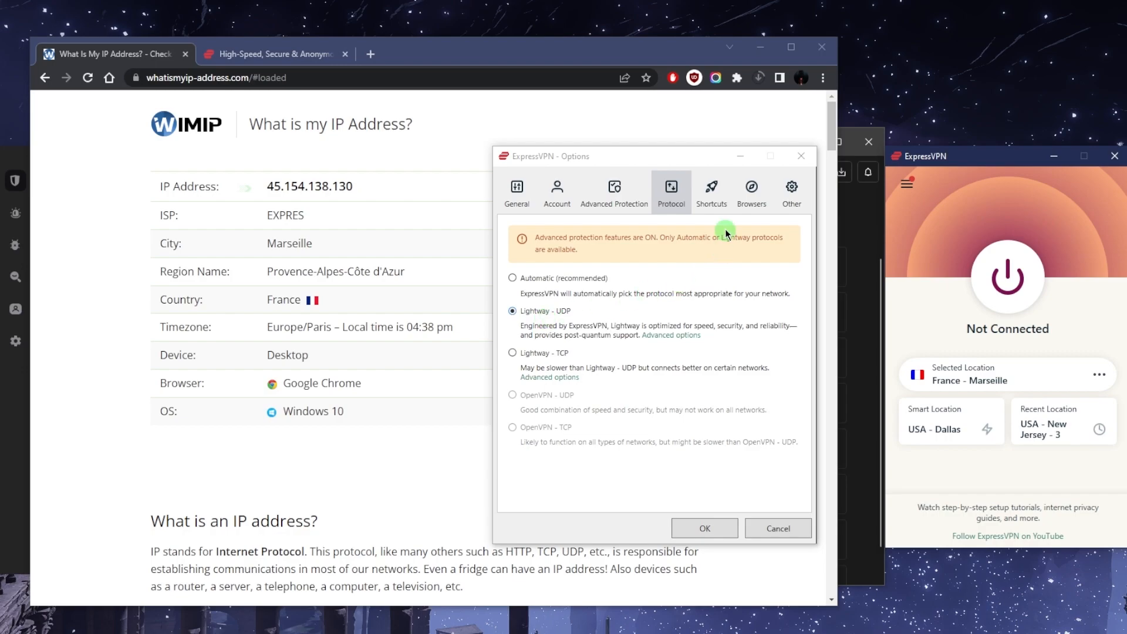
Step: Close Options with OK and connect the VPN to France - Marseille
click(712, 191)
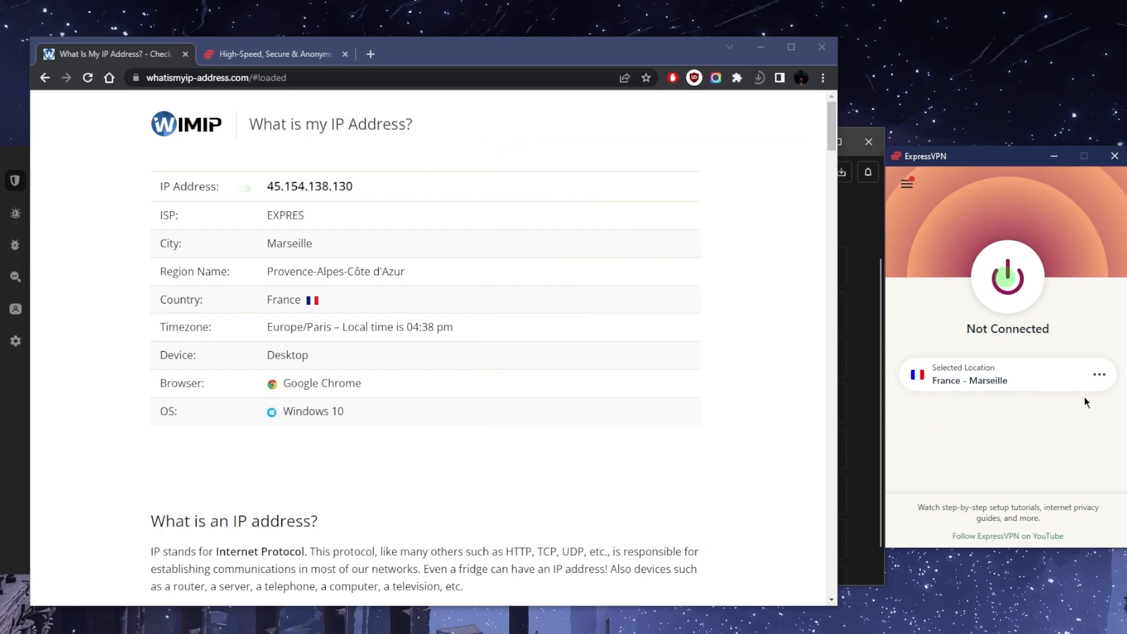
click(1007, 279)
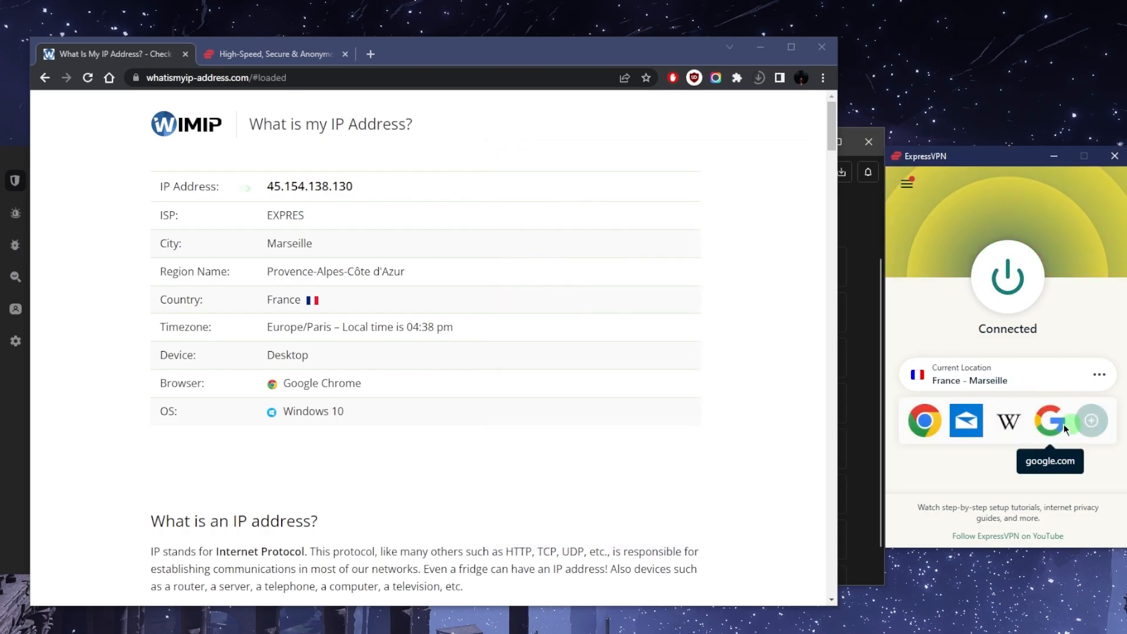
Step: Browse Shortcuts, Browsers and Other settings and enable sharing of crash reports and diagnostics
click(1091, 421)
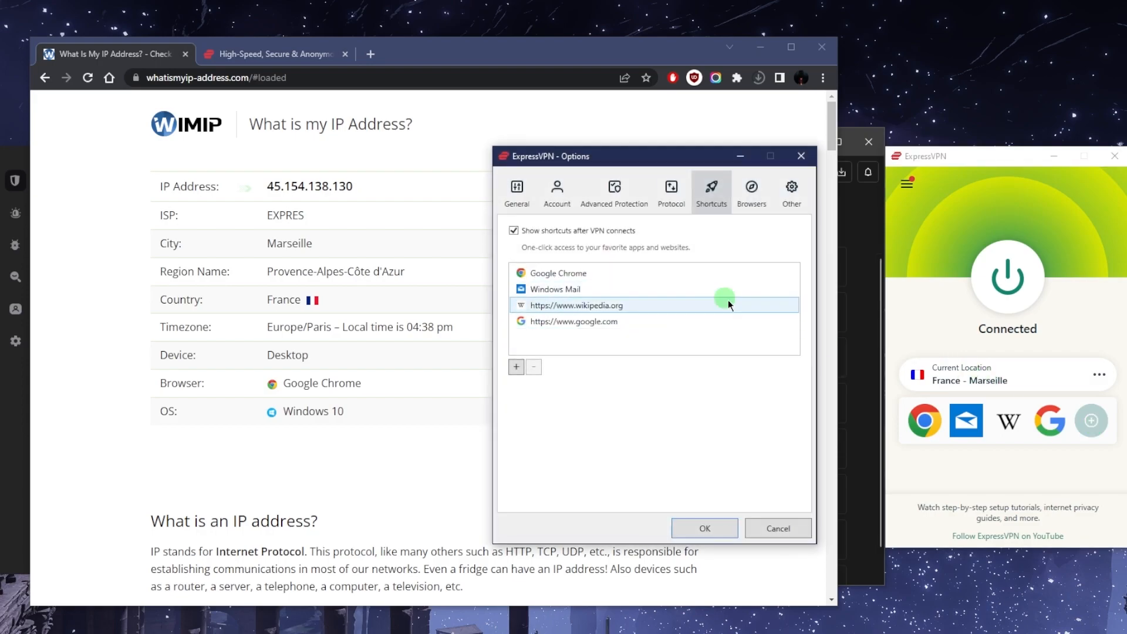
click(750, 190)
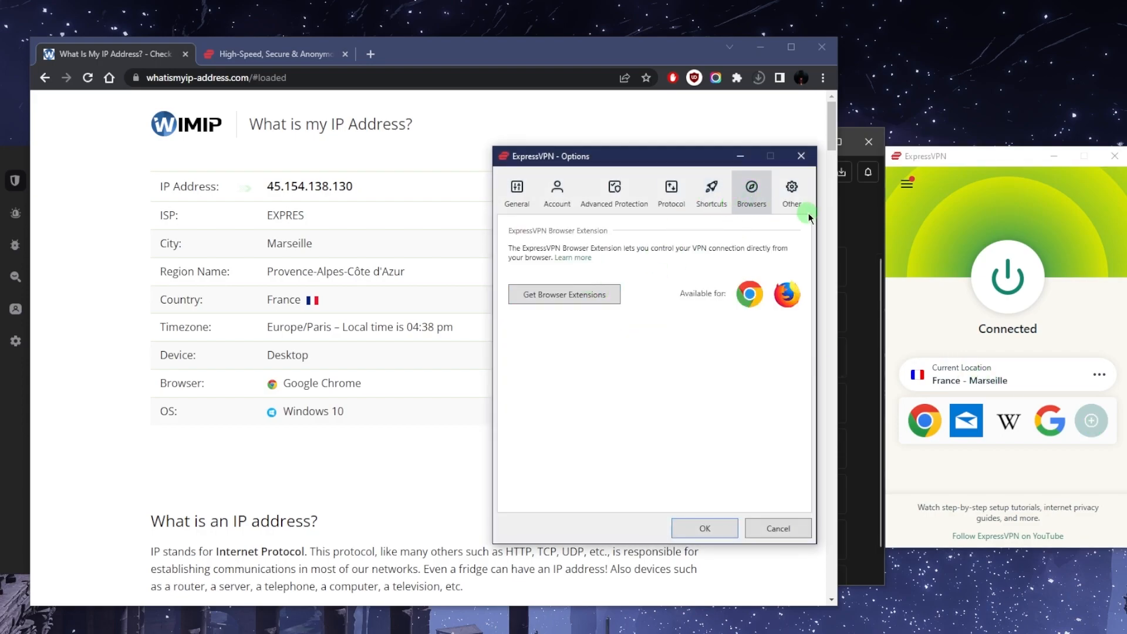
click(792, 187)
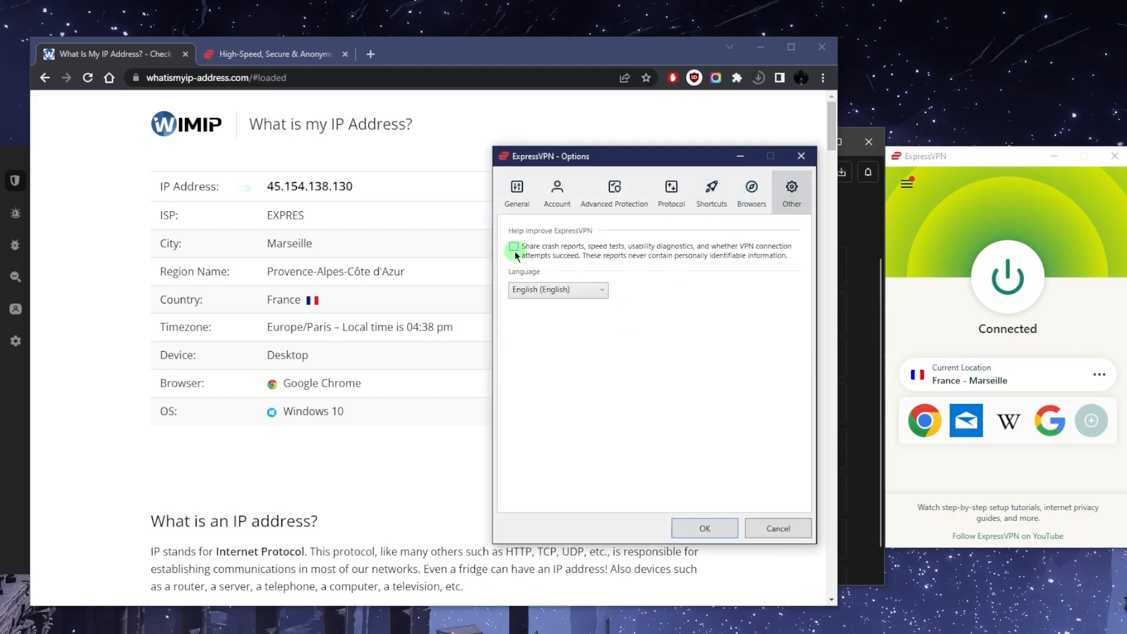
click(513, 246)
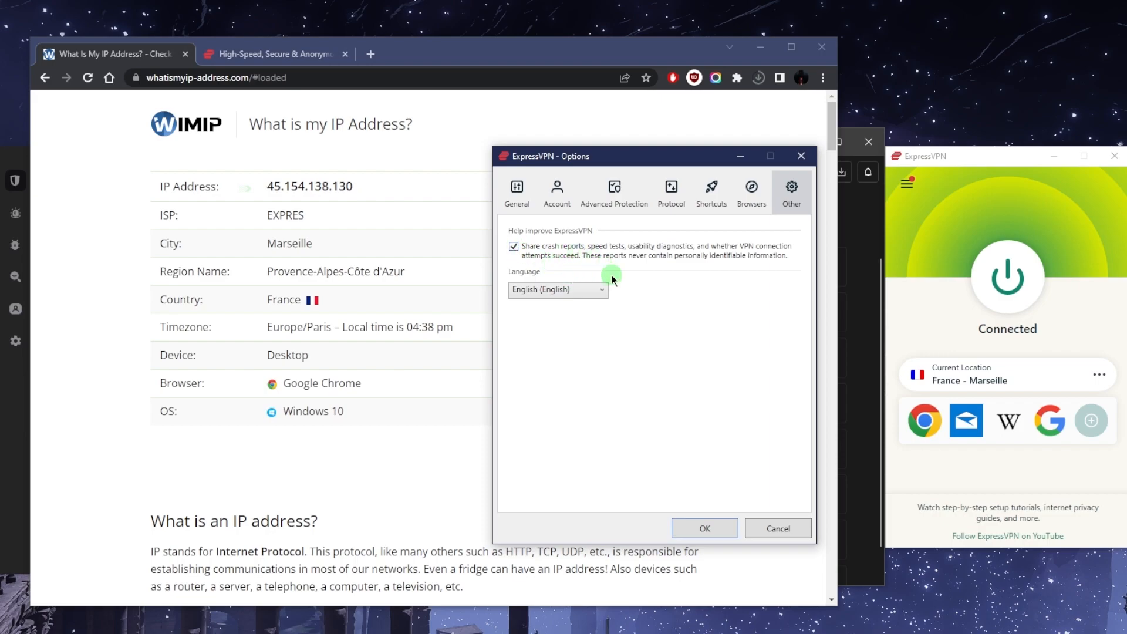
Step: Review General and Advanced Protection settings, then close Options keeping the Marseille connection
click(517, 191)
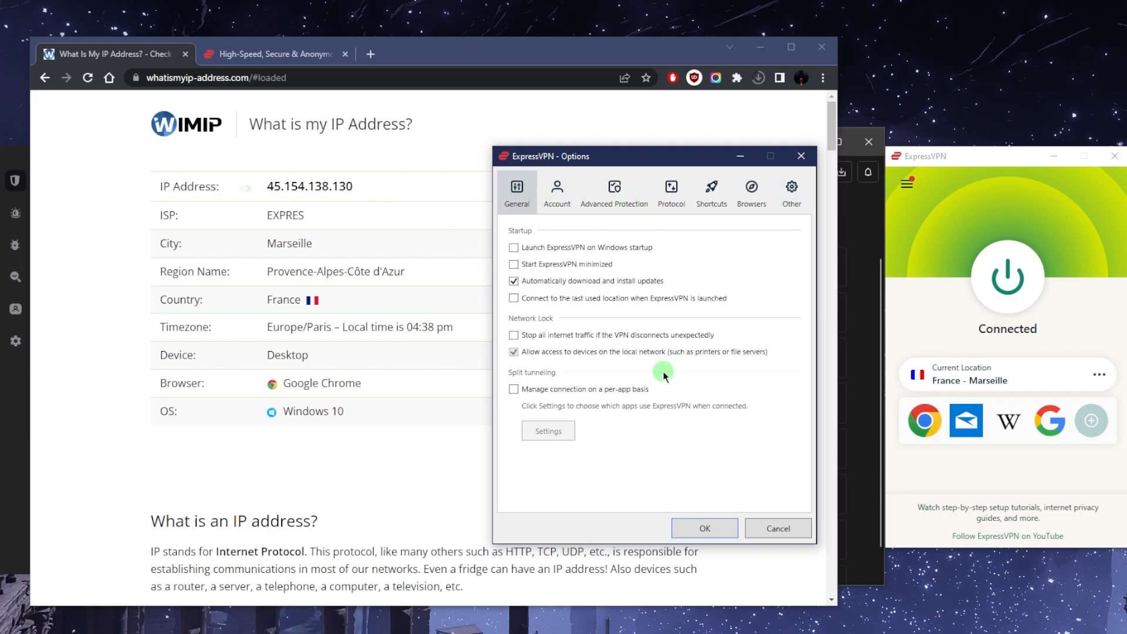
mouse_move(733, 441)
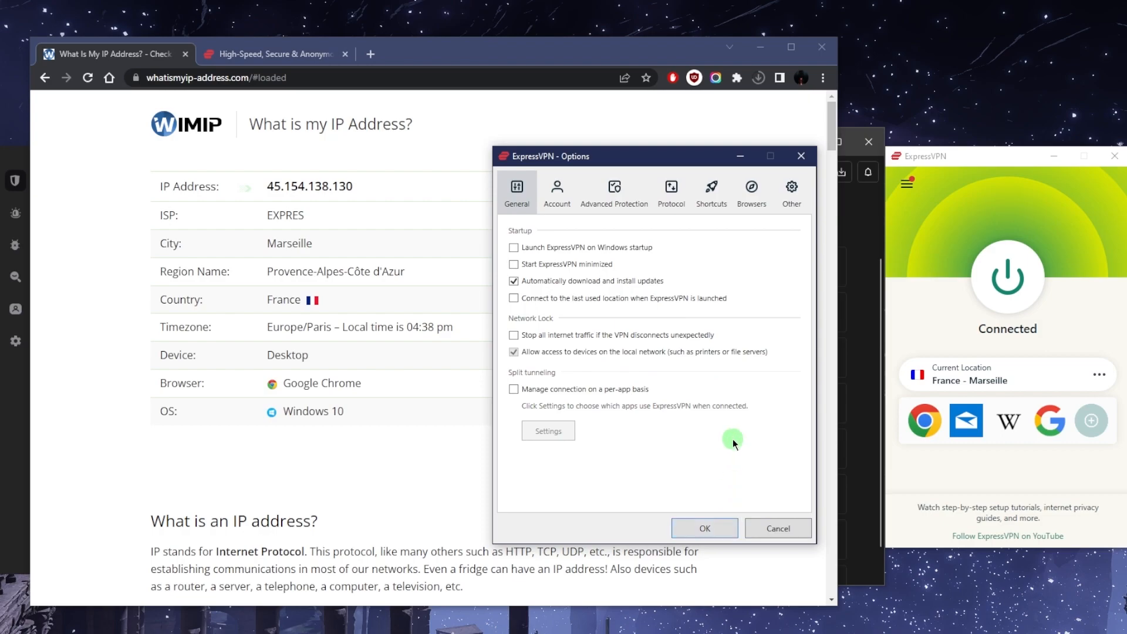
mouse_move(600, 306)
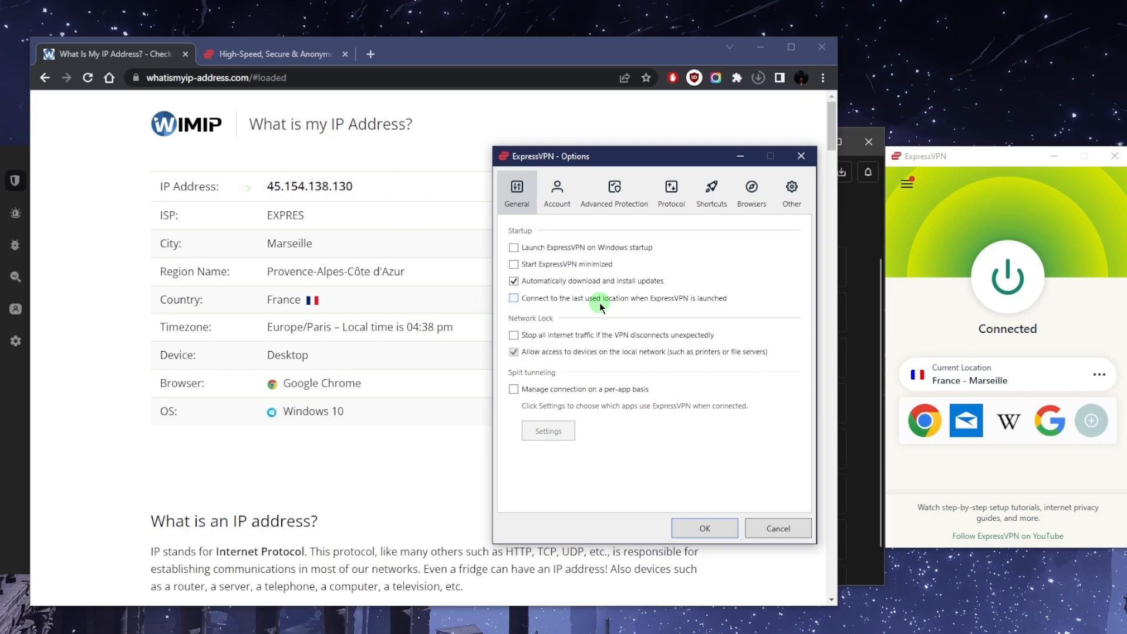
click(614, 191)
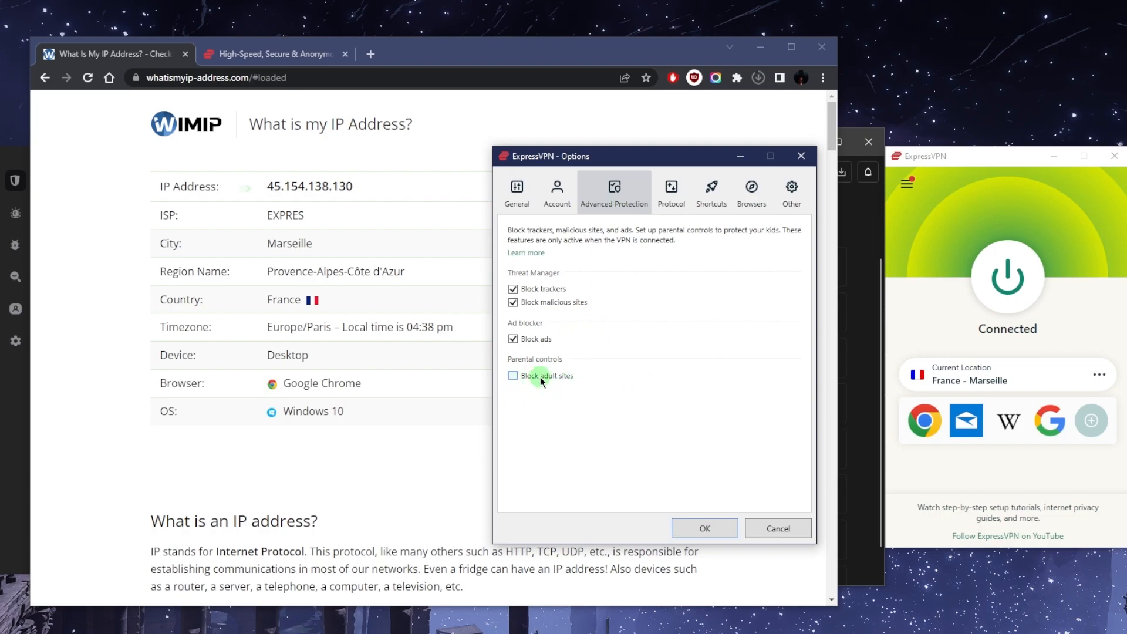
click(516, 192)
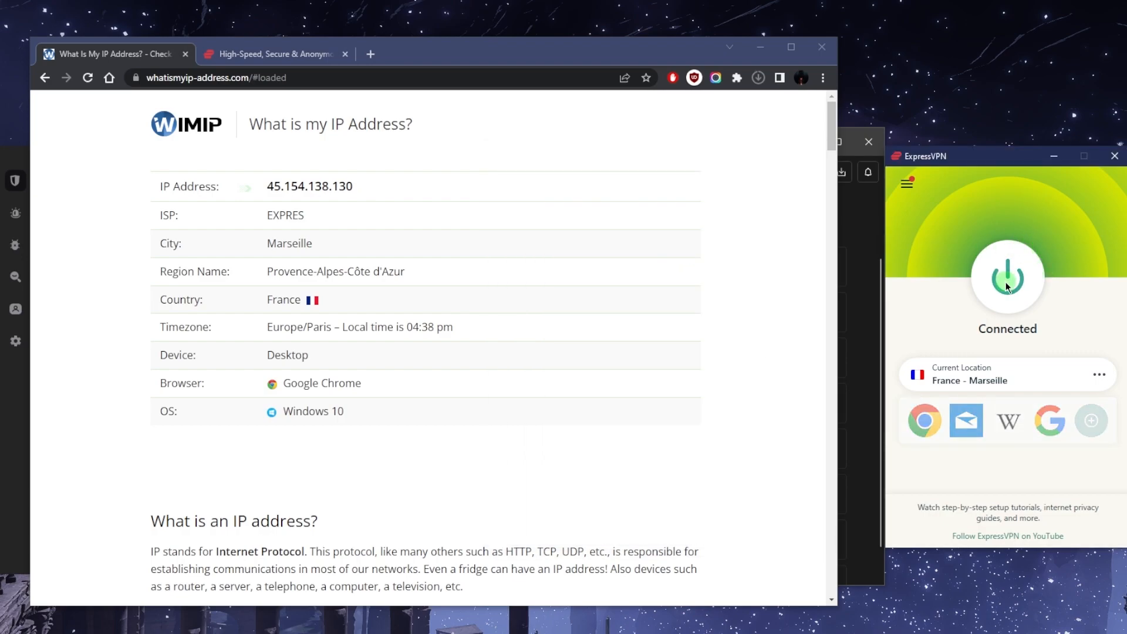
Step: Disconnect and connect to USA - Seattle from the United States location list
click(1008, 278)
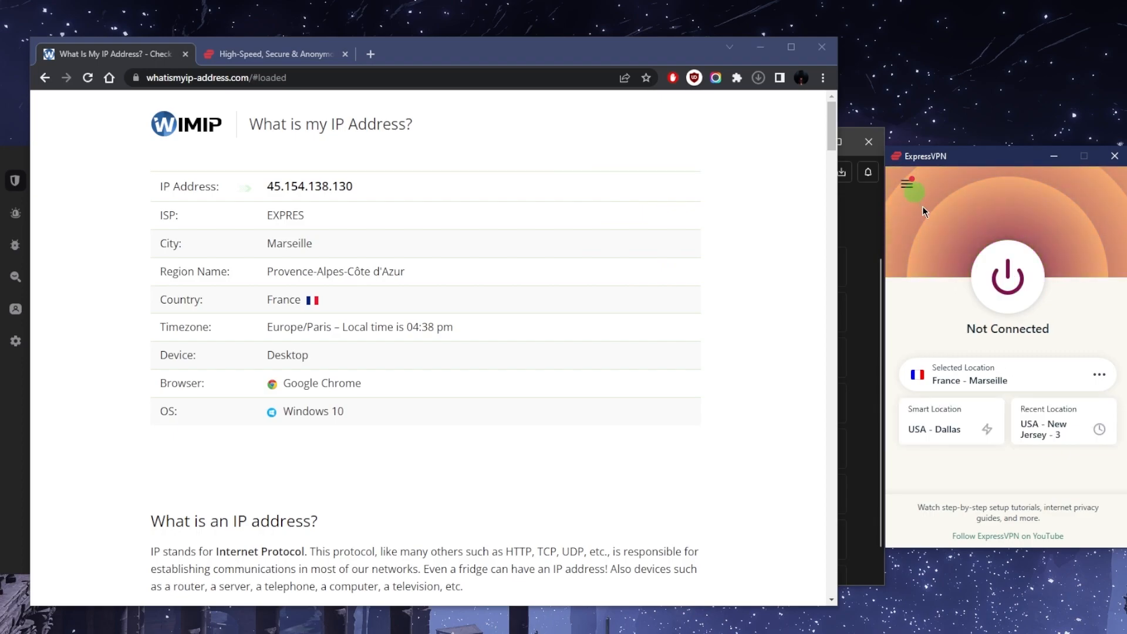
click(908, 183)
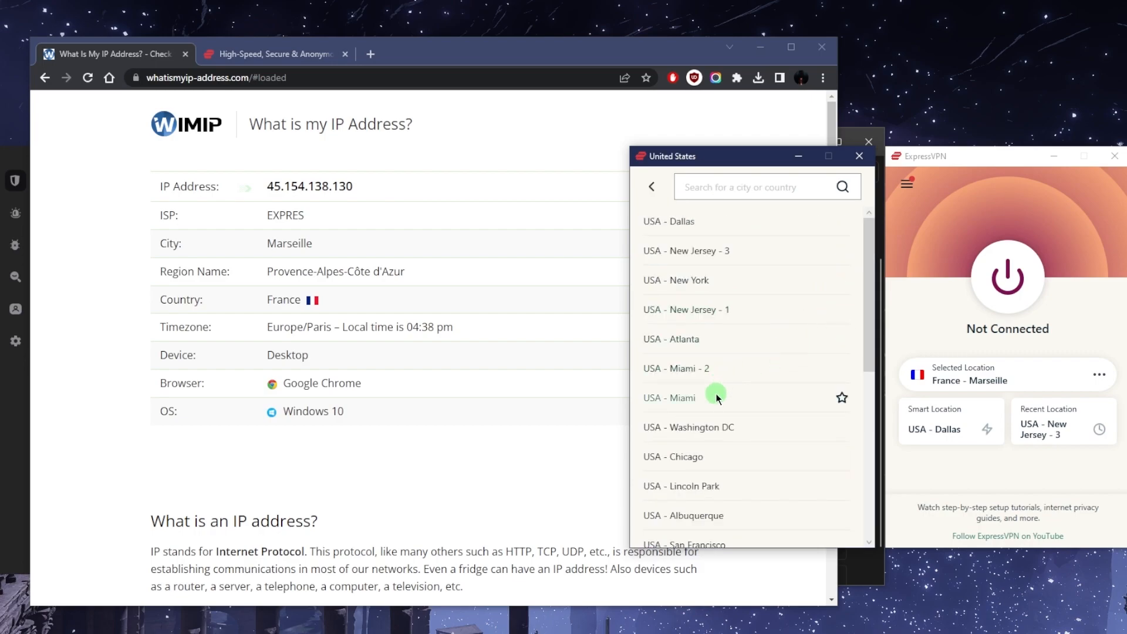
scroll(down, 3)
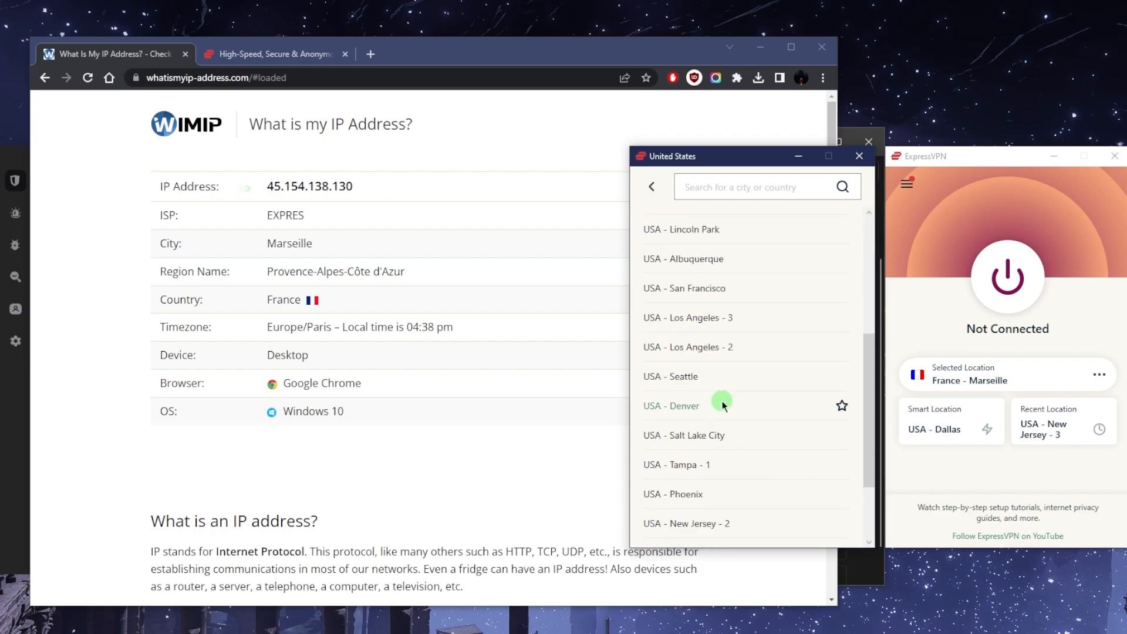
click(669, 376)
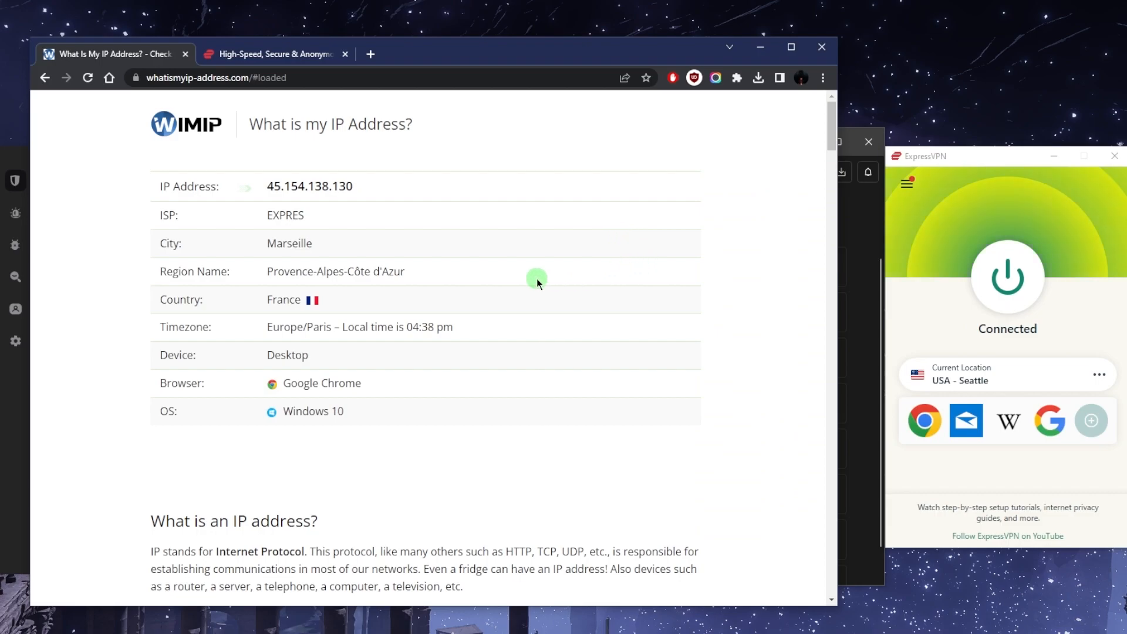
Step: Reload the IP checker to show 193.19.109.145 in Seattle, Washington, then bring Surfshark forward
click(88, 78)
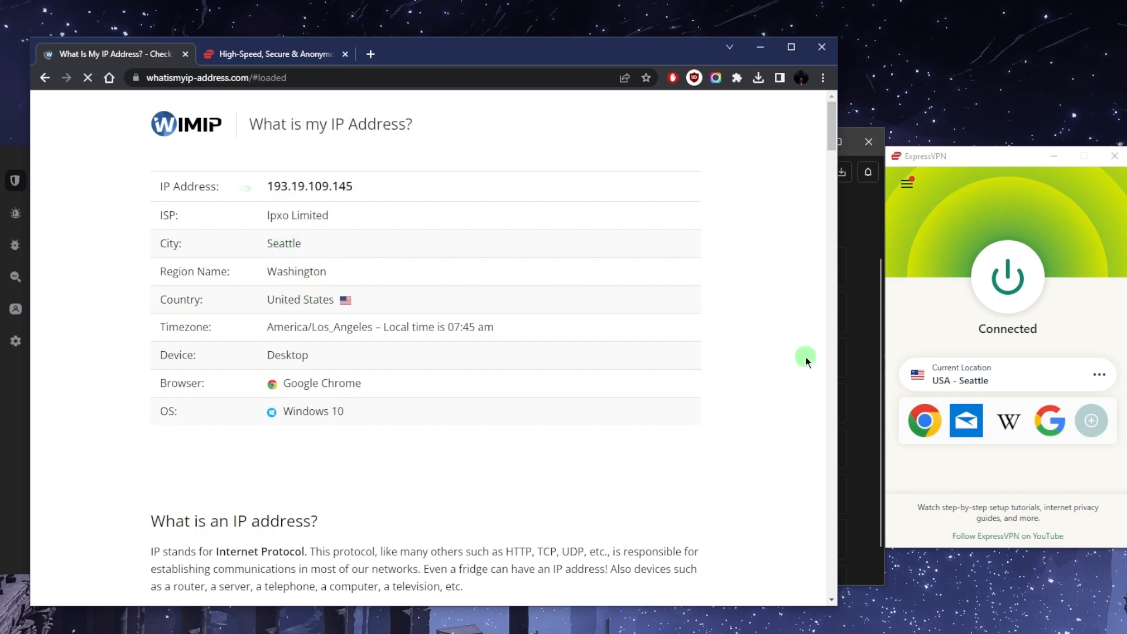
click(274, 566)
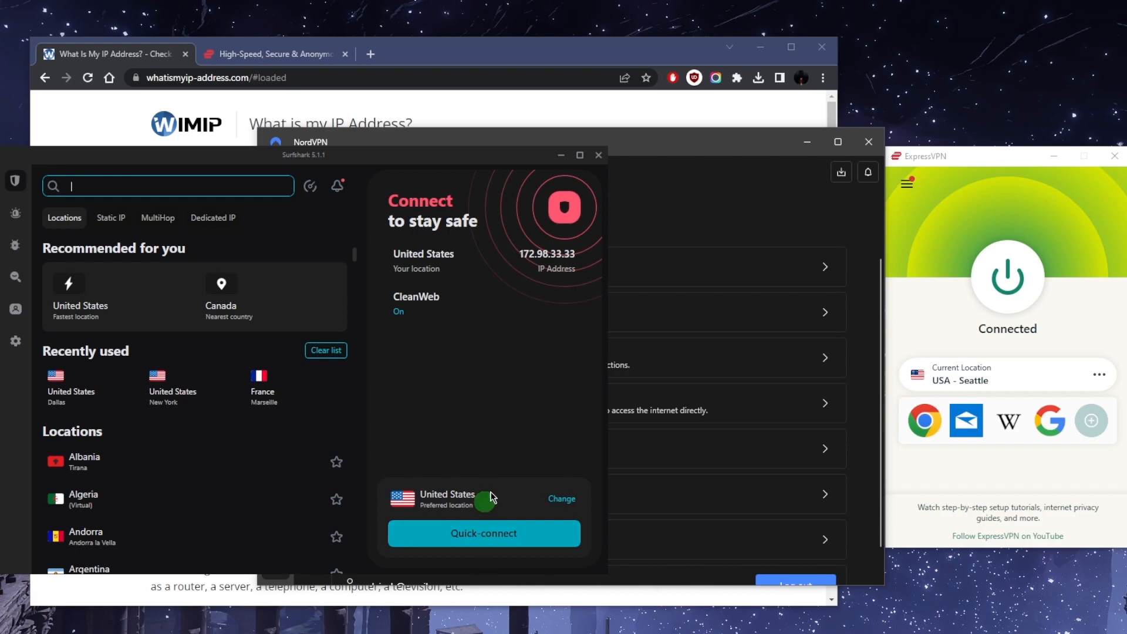
mouse_move(64, 335)
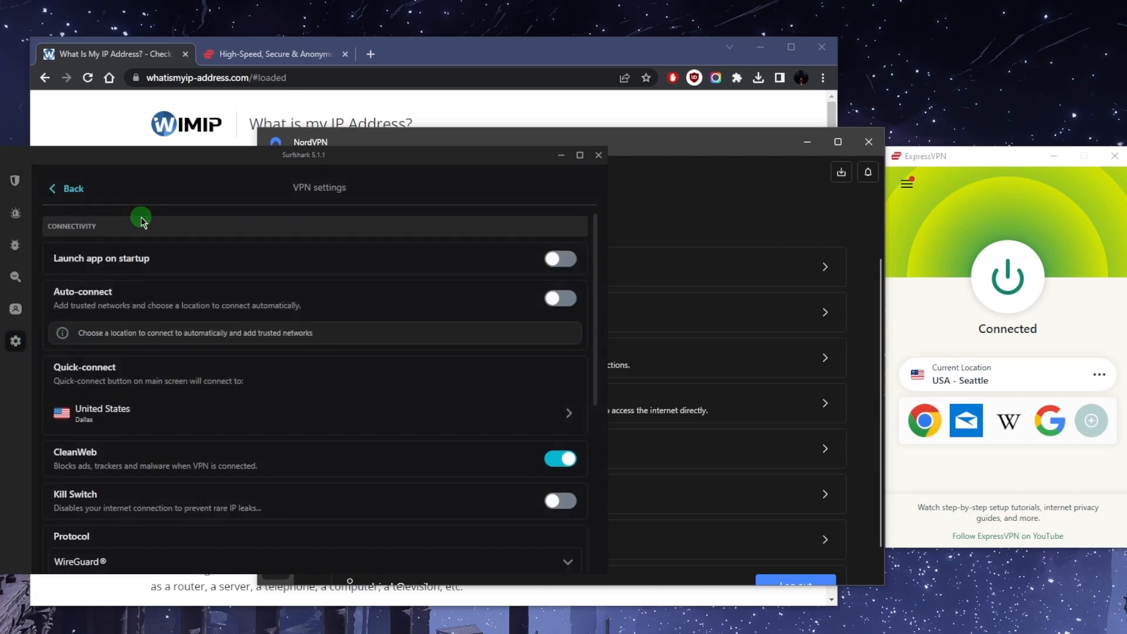
Step: Scroll through Surfshark's VPN connectivity options: CleanWeb on, Kill Switch off, WireGuard protocol
scroll(down, 3)
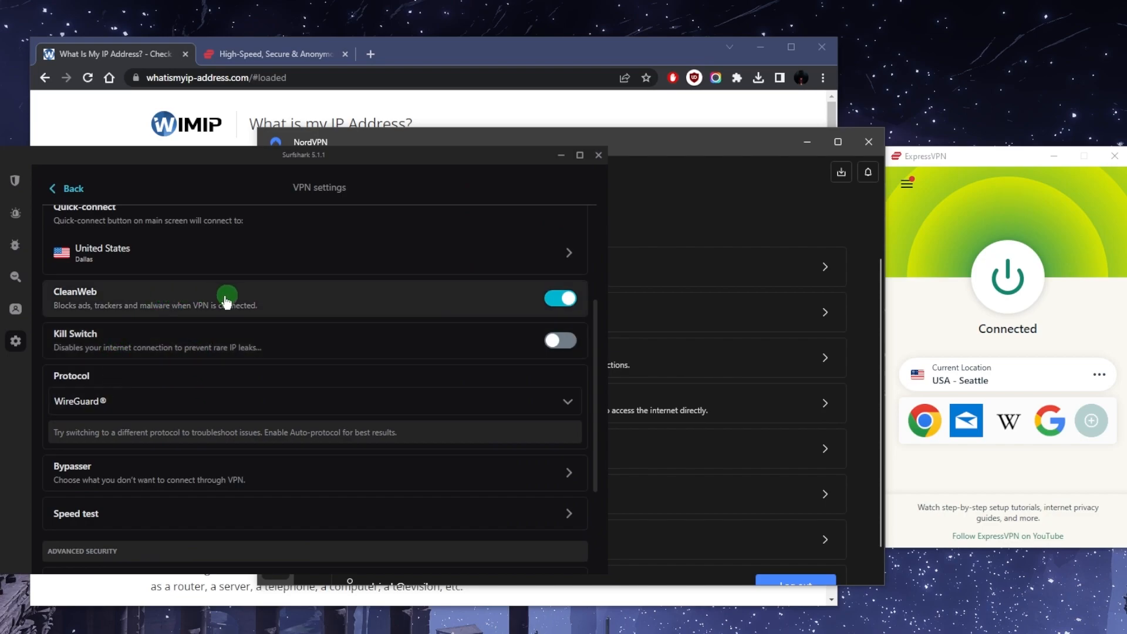
scroll(down, 3)
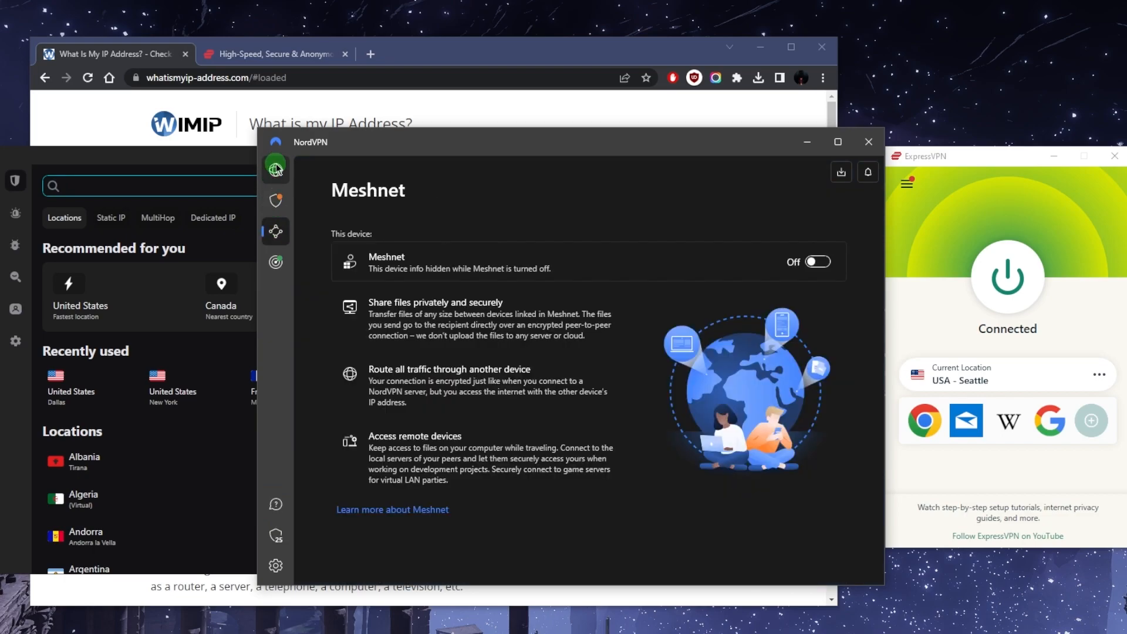
Step: Return NordVPN to its world map home screen from the Meshnet page
click(275, 170)
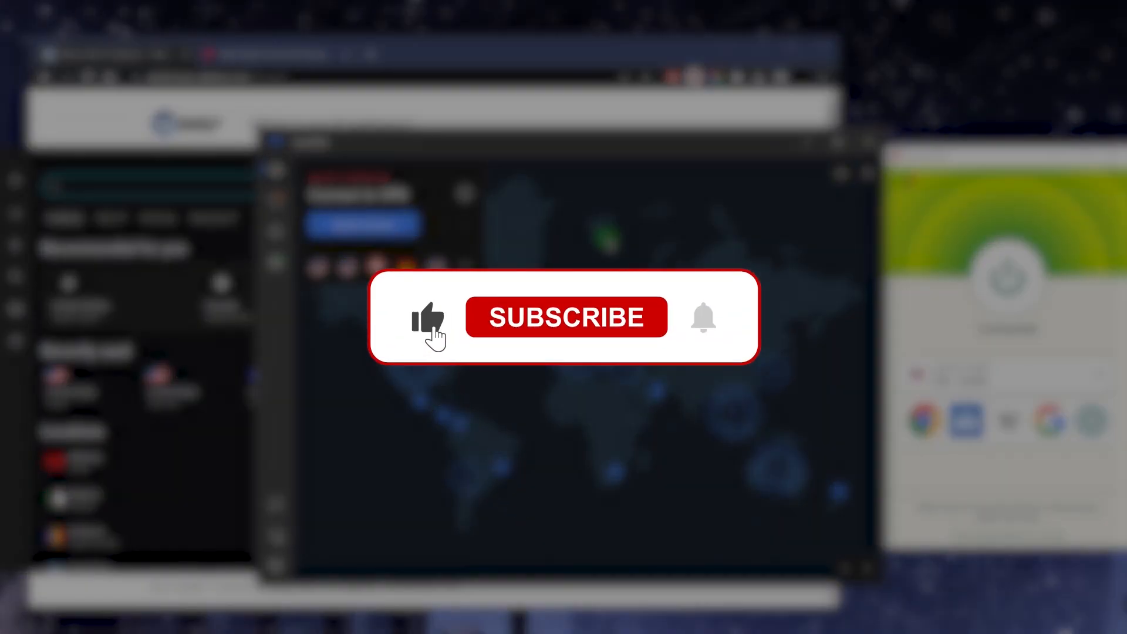
click(566, 316)
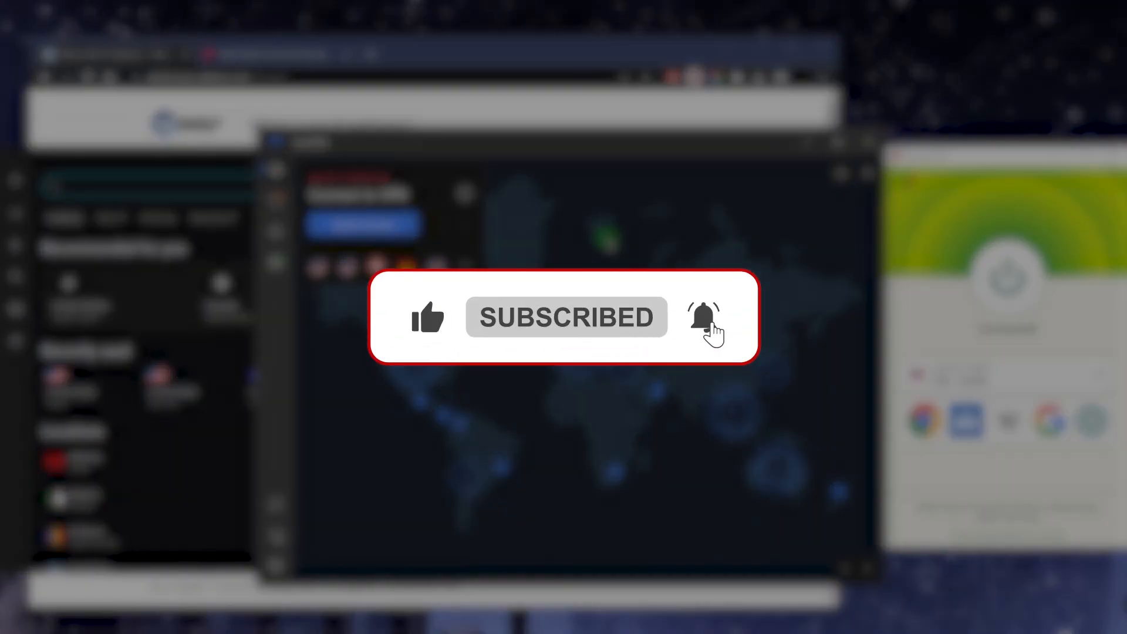